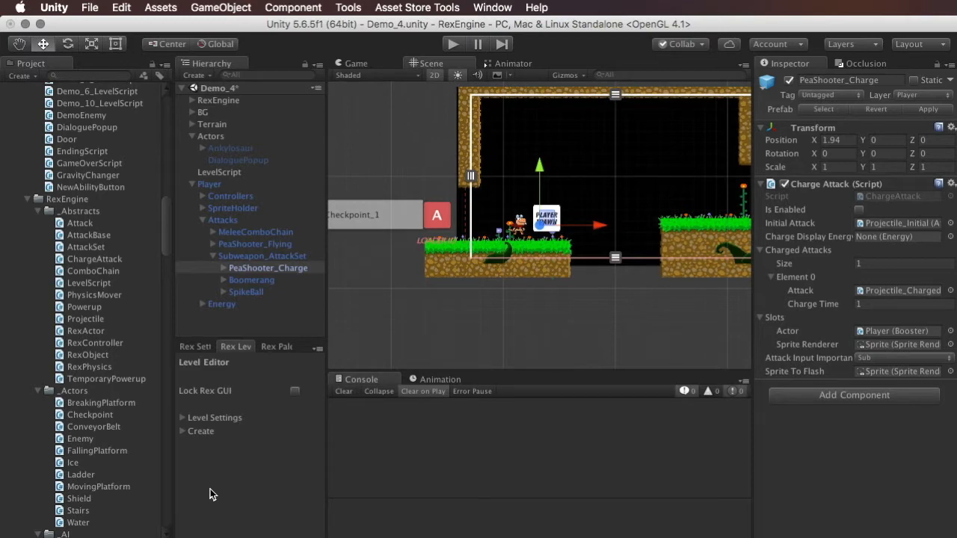
pyautogui.moveTo(251, 465)
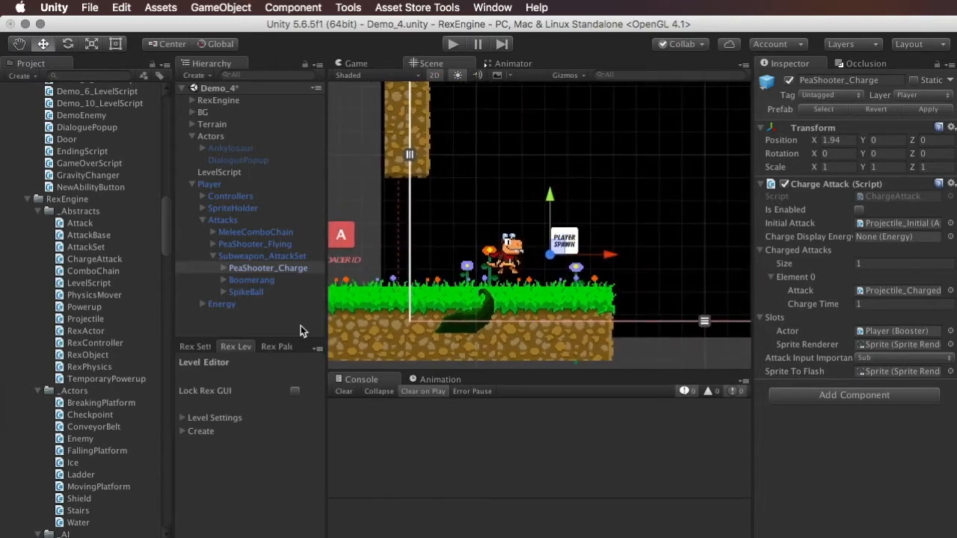
# Step: Review the PeaShooter_Charge, Boomerang and SpikeBall attack settings in the Inspector
pyautogui.click(268, 268)
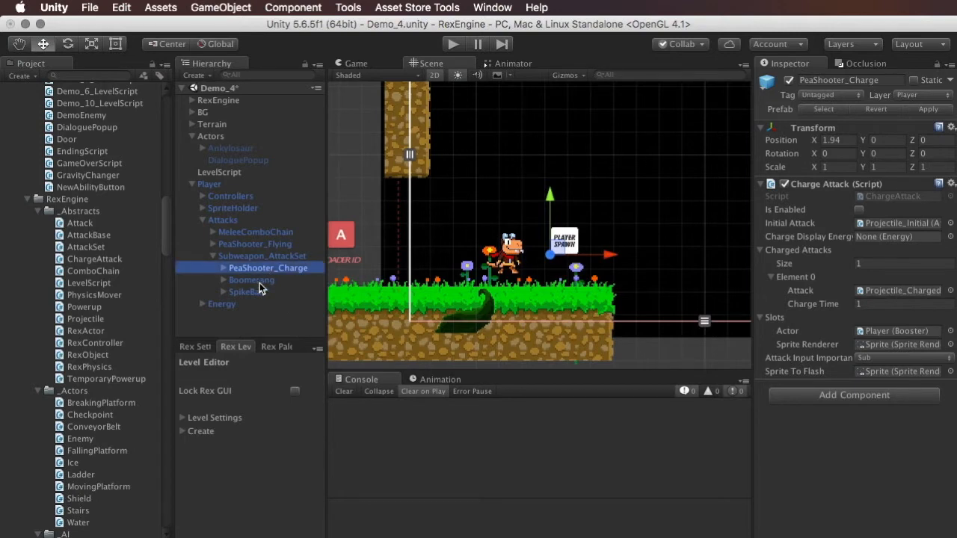
pyautogui.click(251, 279)
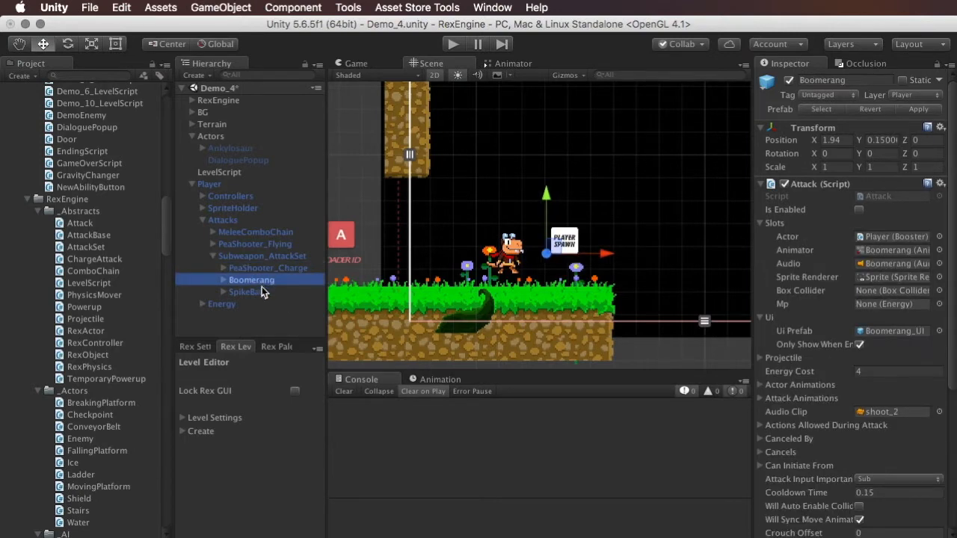
pyautogui.click(245, 291)
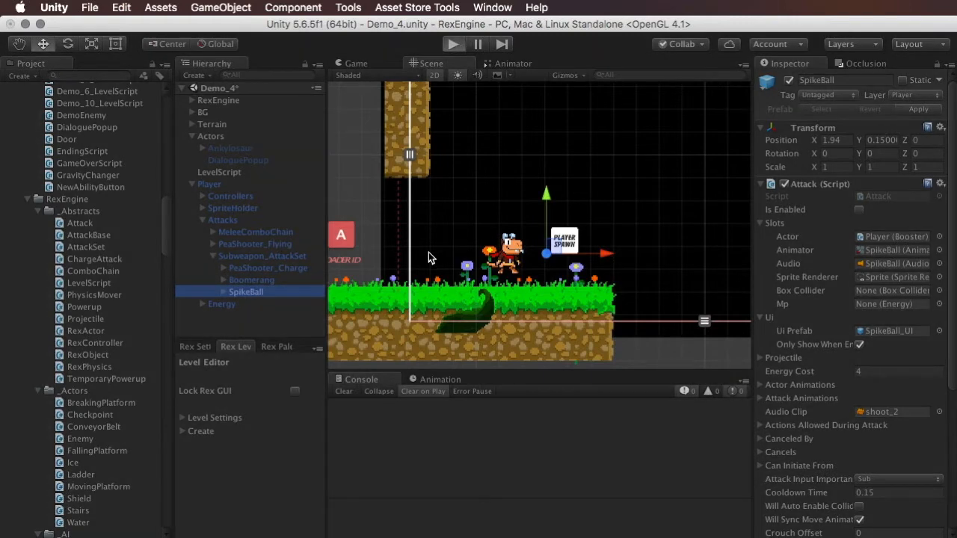
# Step: Test-run the level, comparing the charge, boomerang and spike-ball attacks while playing, then stop
pyautogui.click(453, 43)
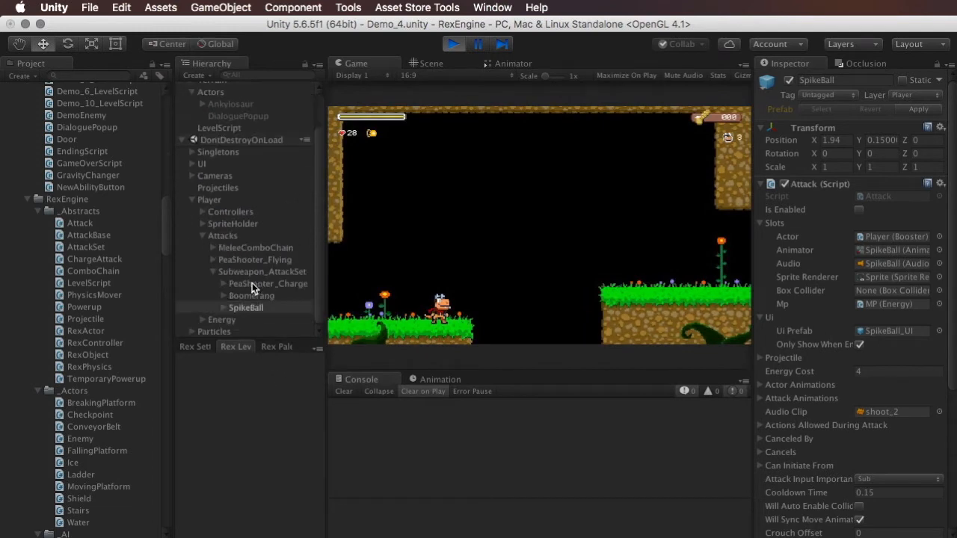
pyautogui.click(269, 284)
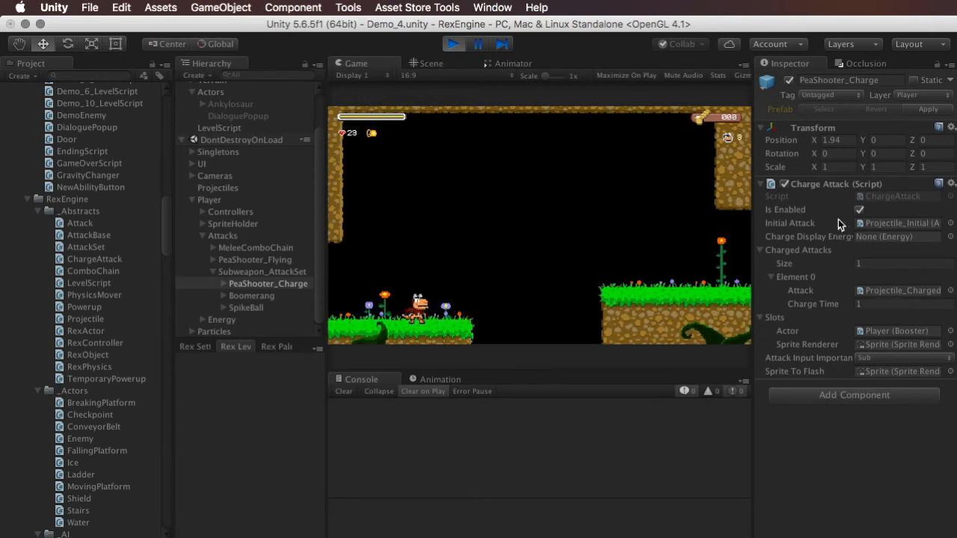
pyautogui.click(251, 296)
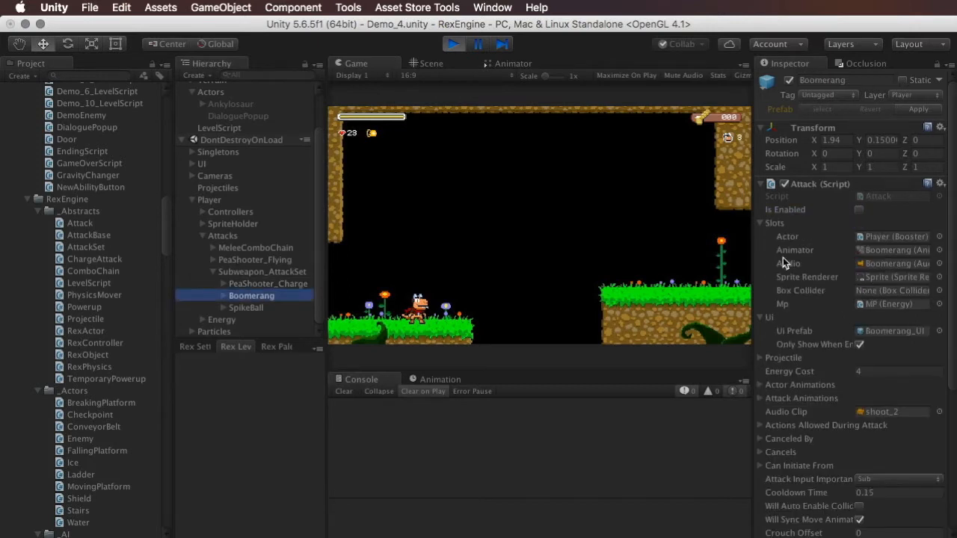
pyautogui.click(860, 209)
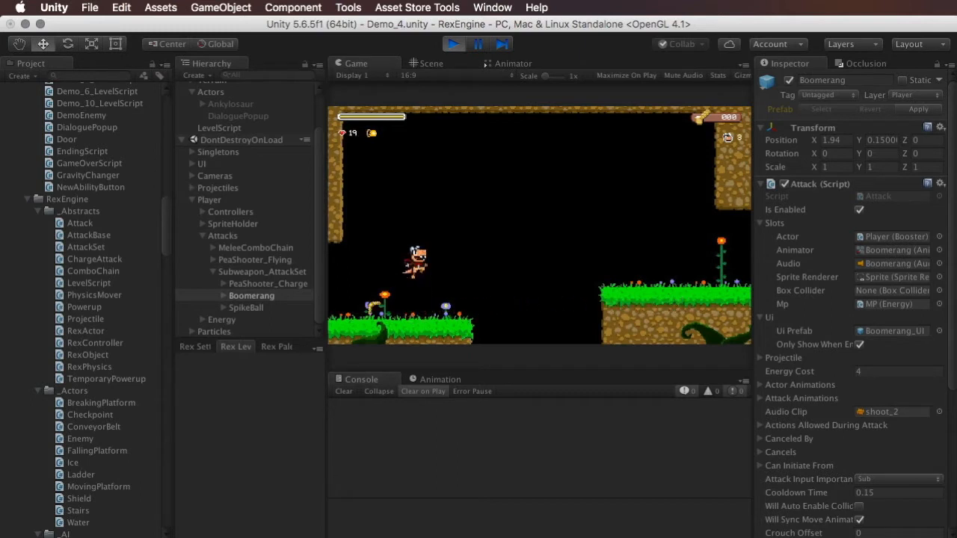
pyautogui.click(245, 308)
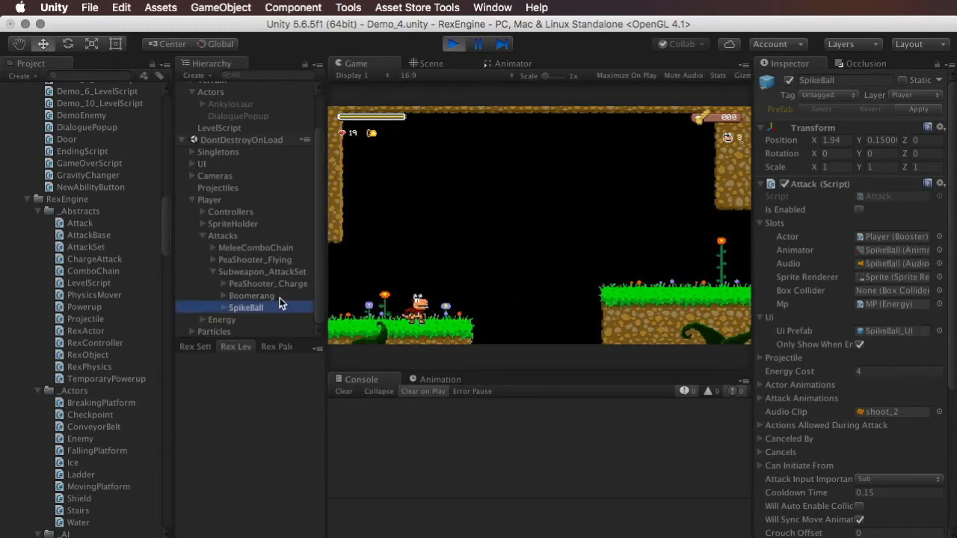
pyautogui.click(251, 296)
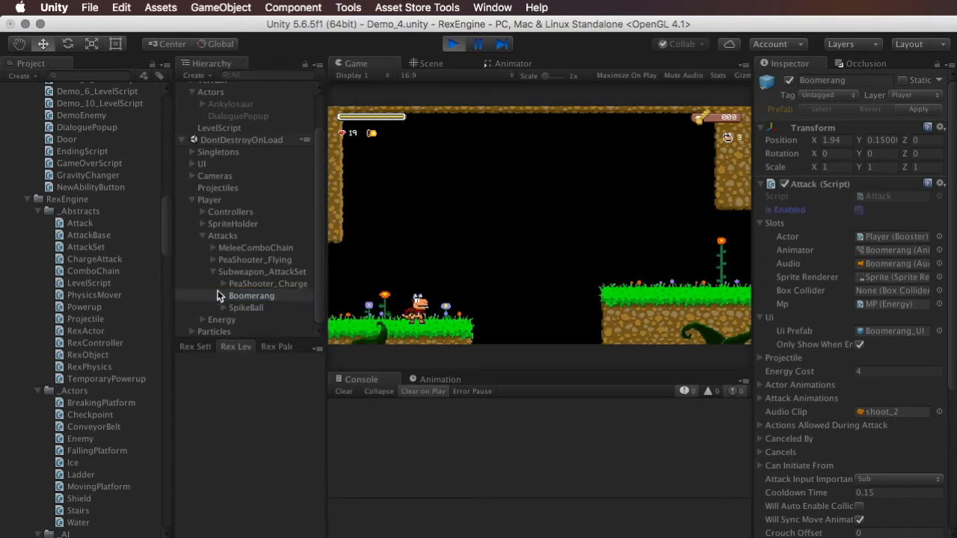
pyautogui.click(245, 308)
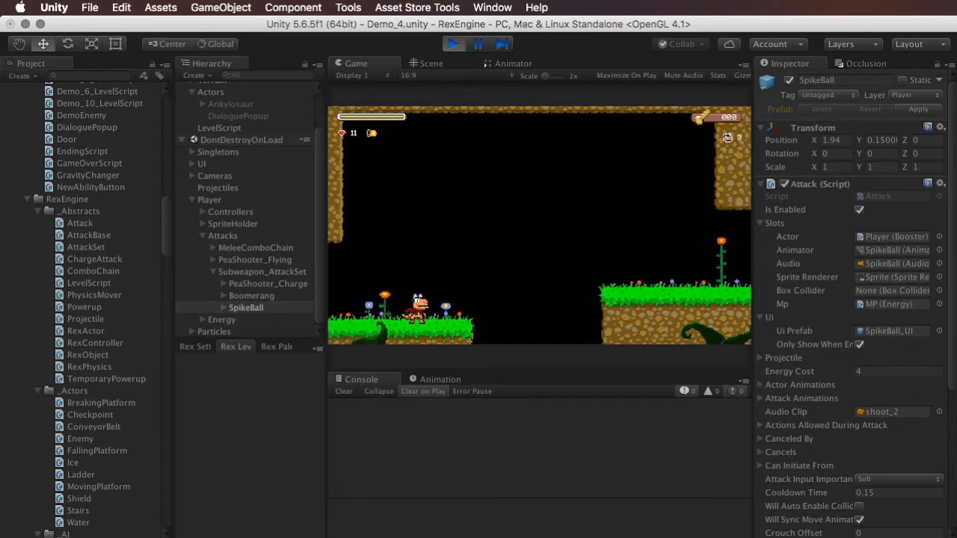
pyautogui.click(431, 63)
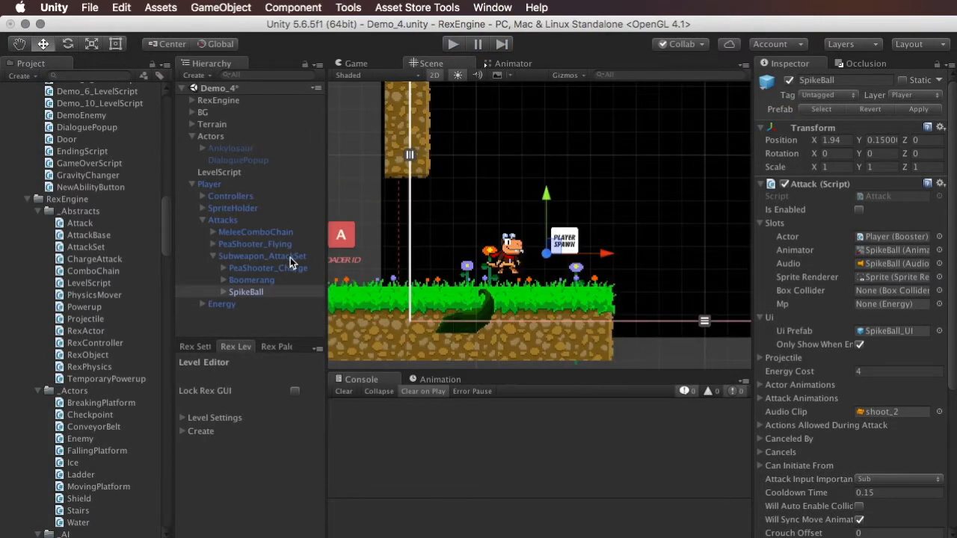
# Step: Move the subweapon attacks directly under Attacks, remove PeaShooter_Flying, and review the remaining attacks
pyautogui.click(268, 268)
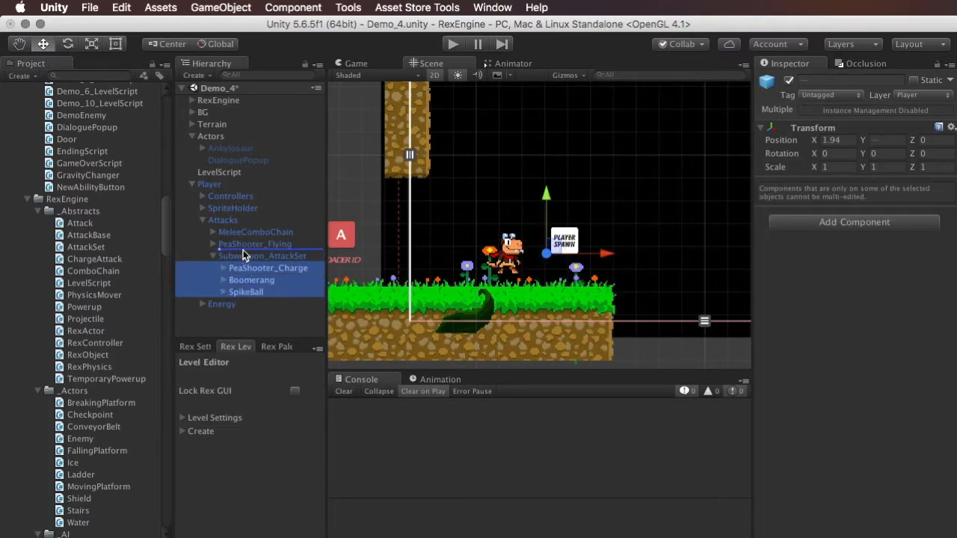
pyautogui.click(212, 256)
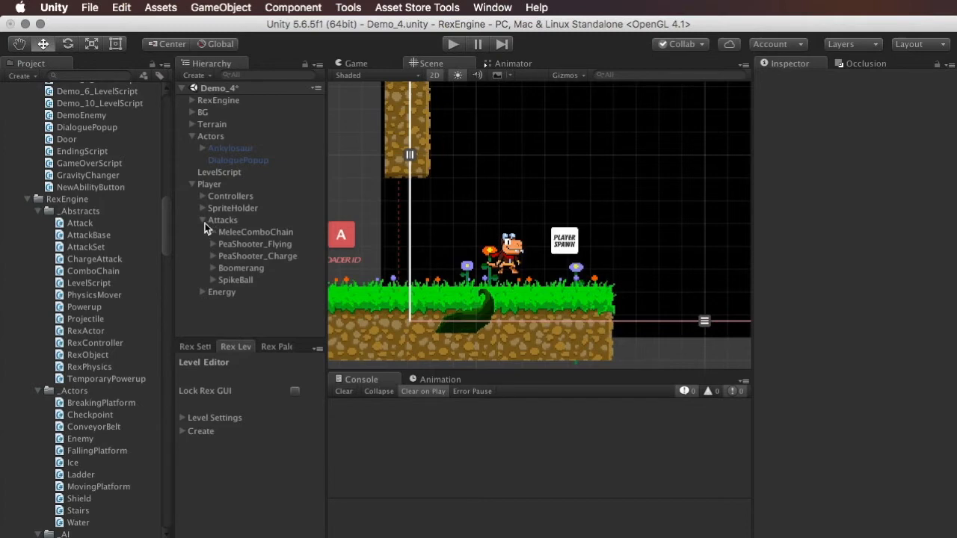
pyautogui.moveTo(233, 242)
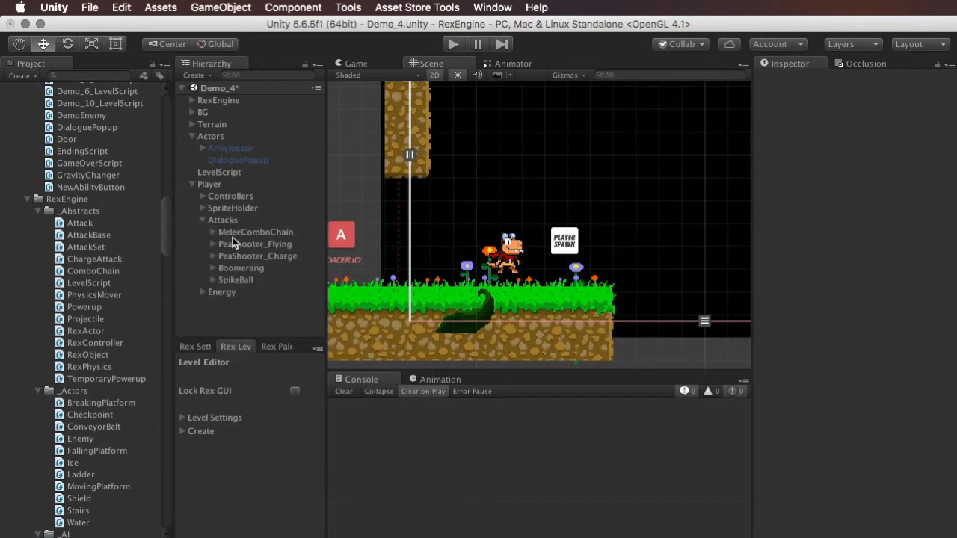
pyautogui.click(254, 232)
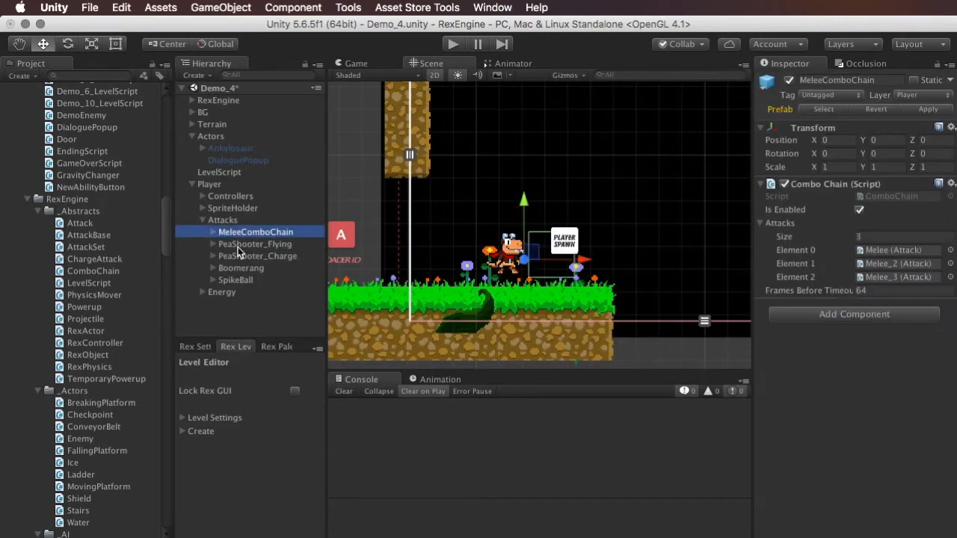
pyautogui.click(254, 244)
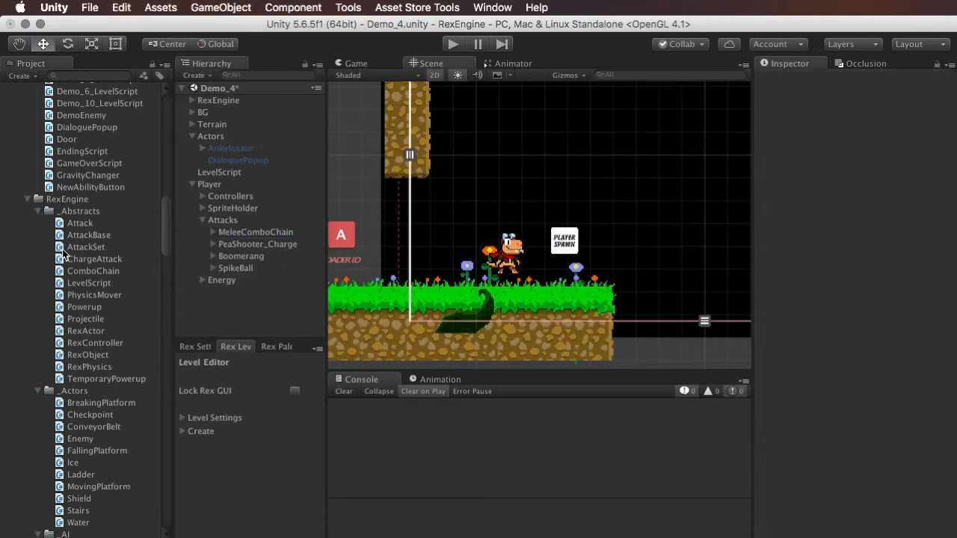
pyautogui.click(257, 244)
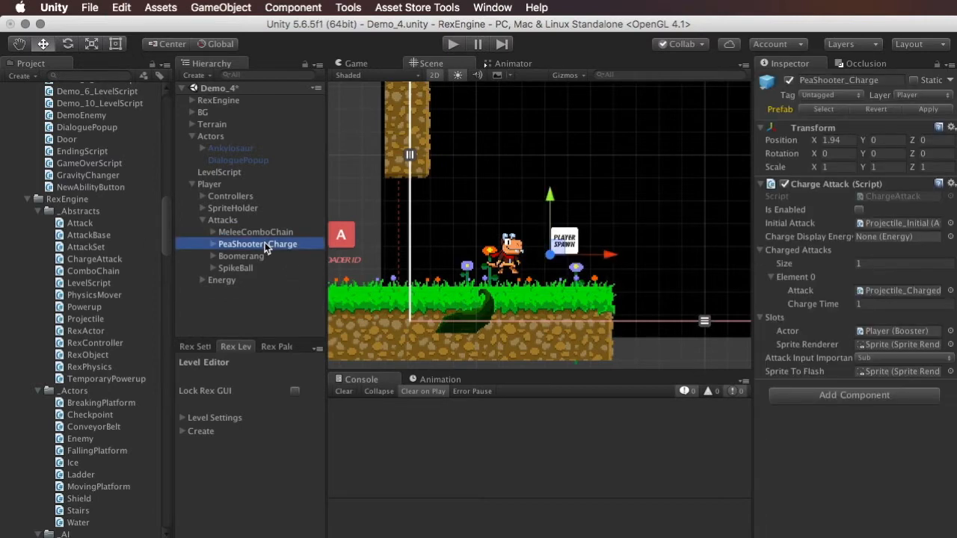
pyautogui.click(240, 255)
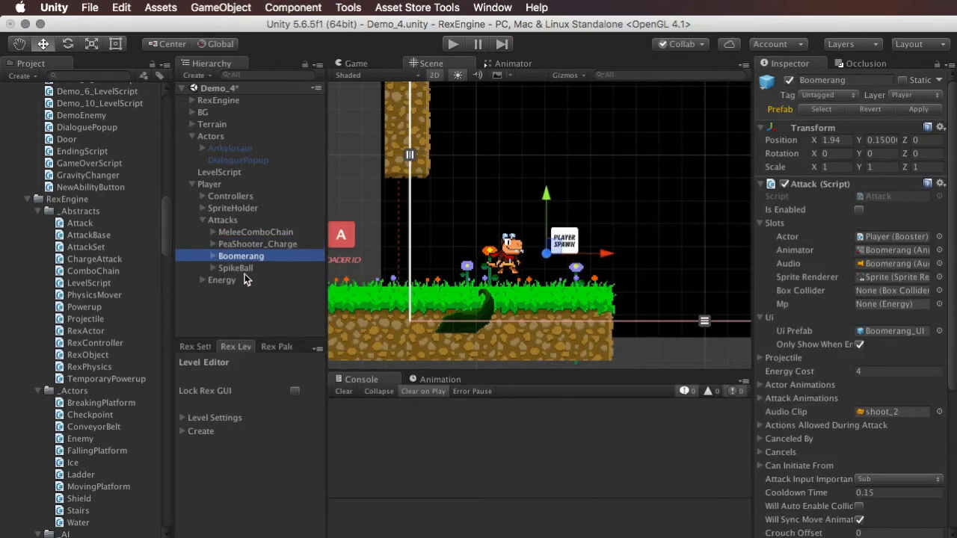
pyautogui.click(236, 268)
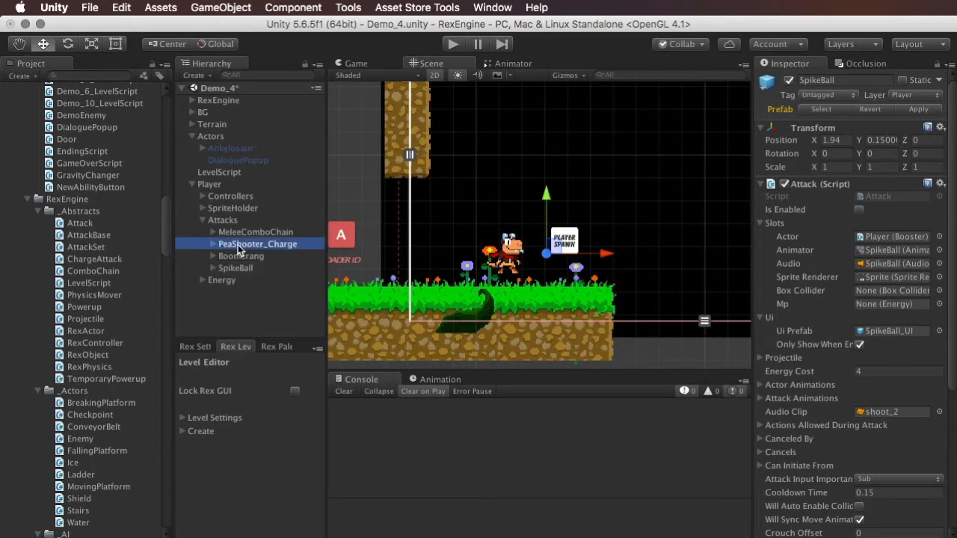
pyautogui.click(241, 256)
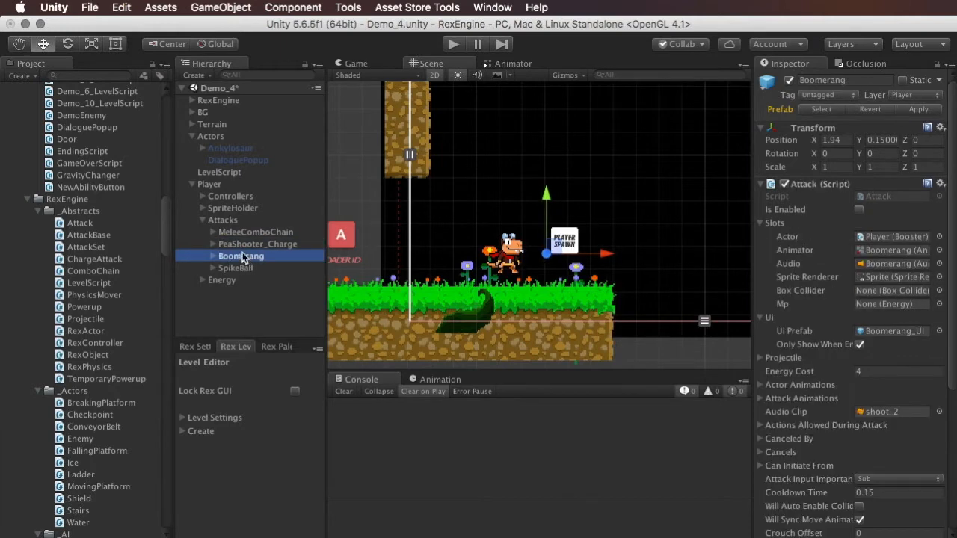
pyautogui.moveTo(238, 227)
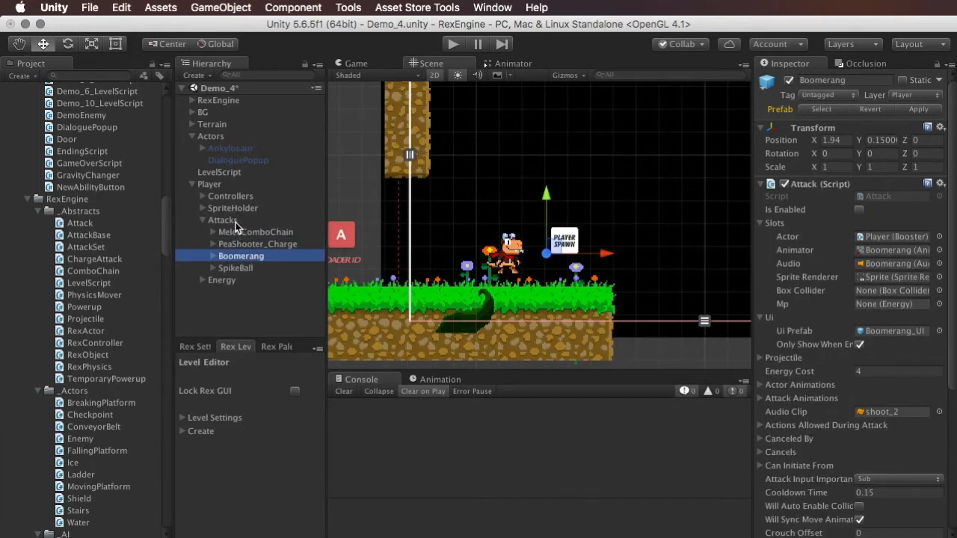
pyautogui.click(221, 8)
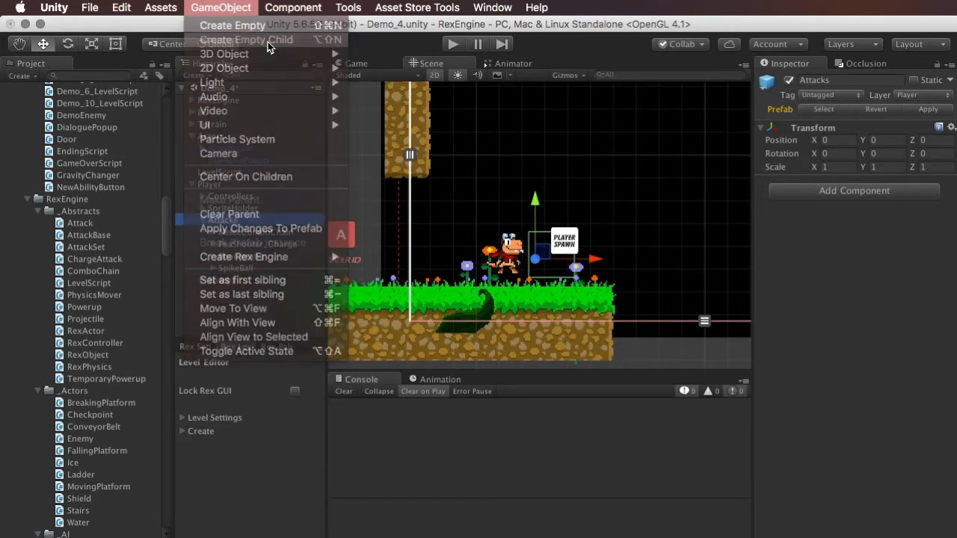
# Step: Create an empty Subweapon_AttackSet child under Attacks to hold PeaShooter_Charge, Boomerang and SpikeBall
pyautogui.click(233, 24)
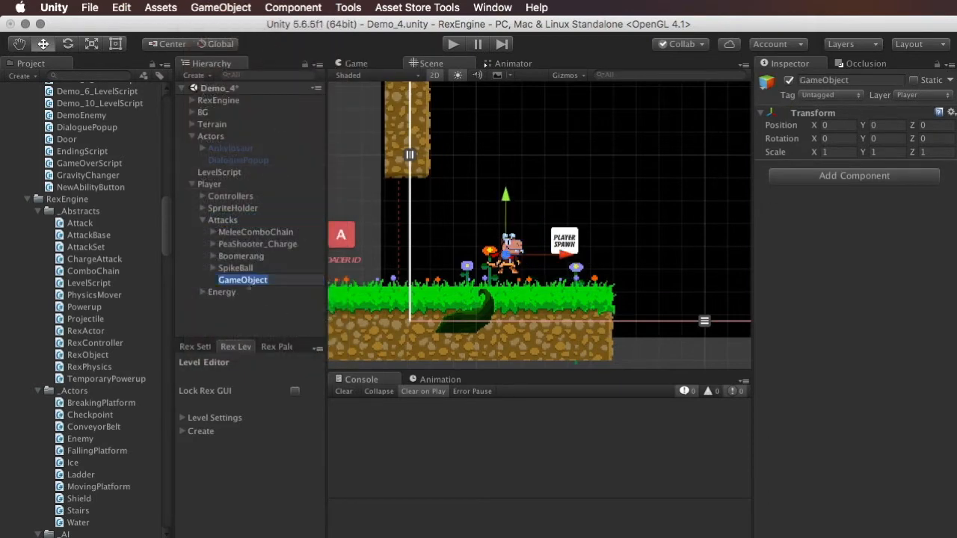
pyautogui.write('Subweapon')
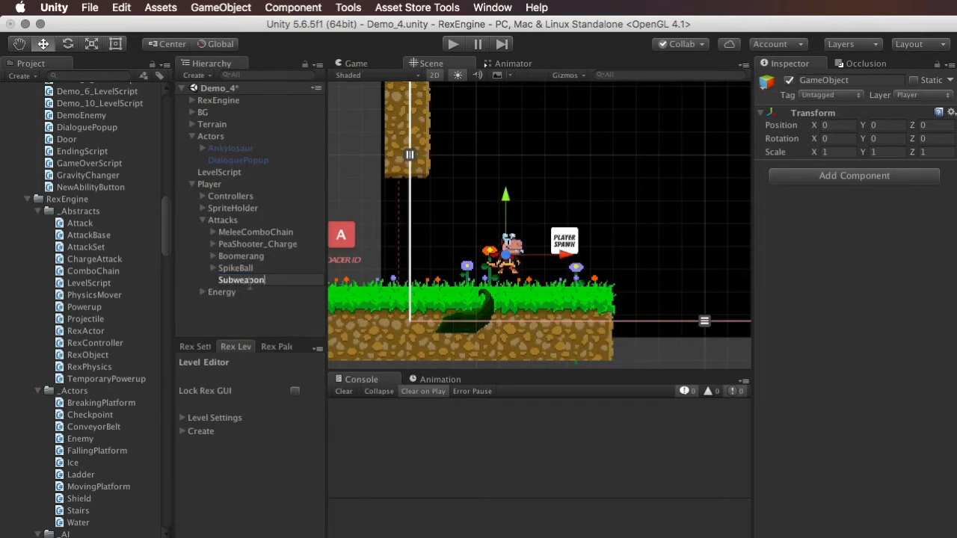
pyautogui.write('_AttackS')
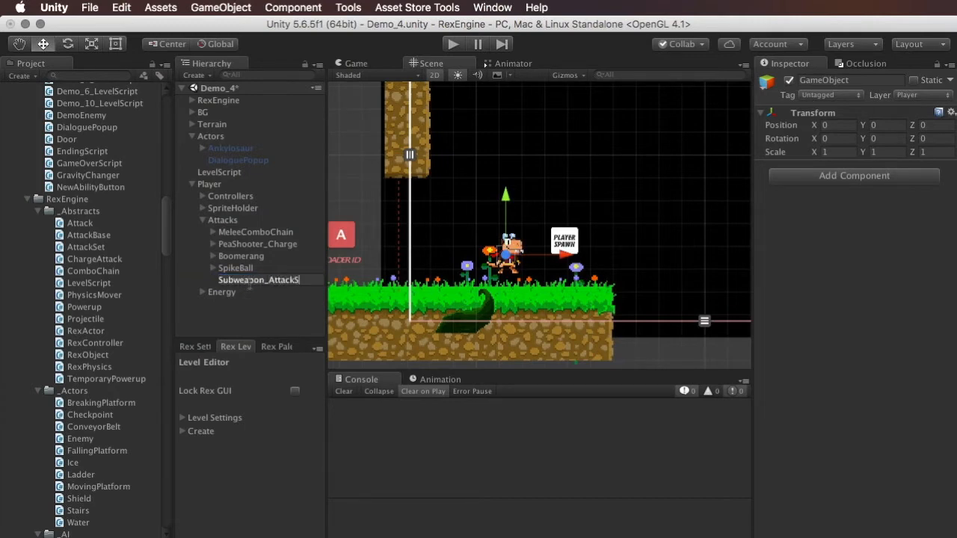
pyautogui.click(262, 280)
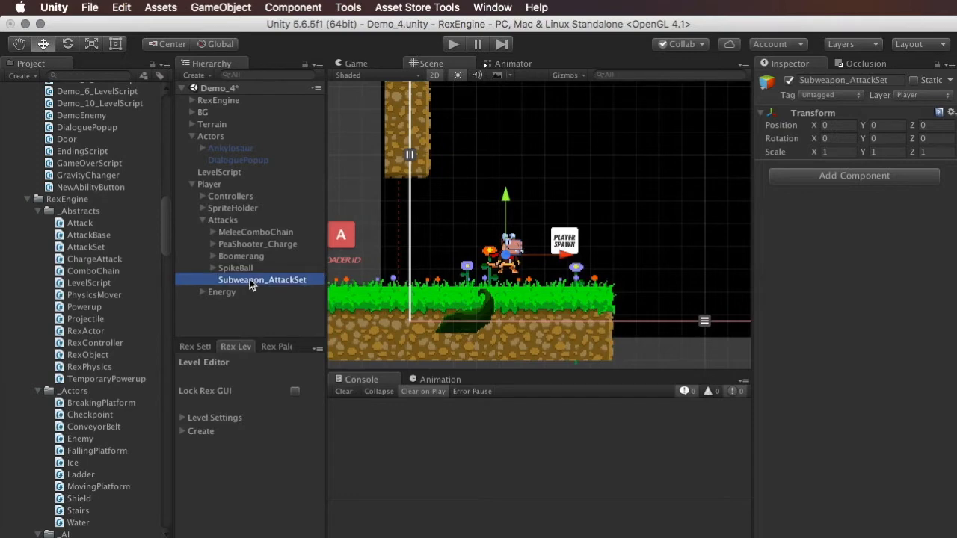
pyautogui.click(257, 244)
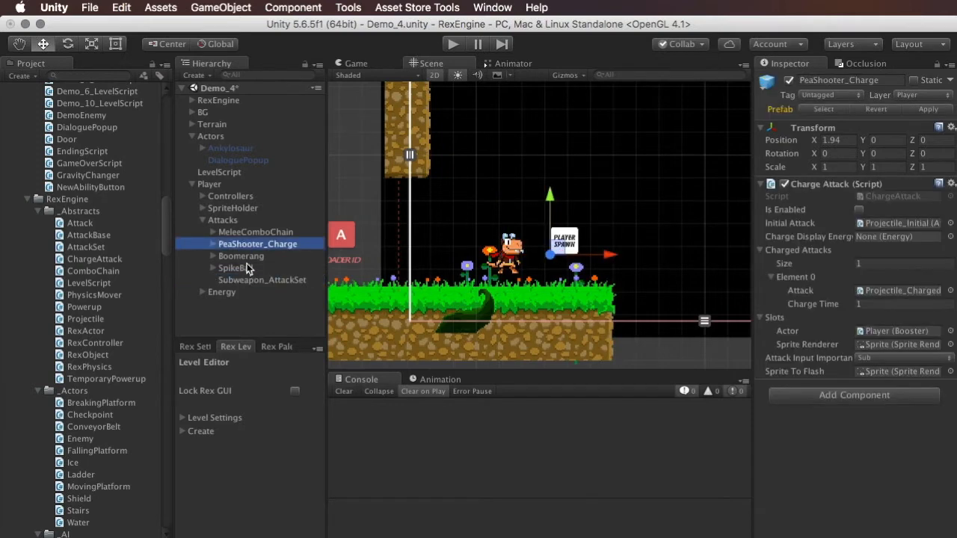
pyautogui.click(236, 268)
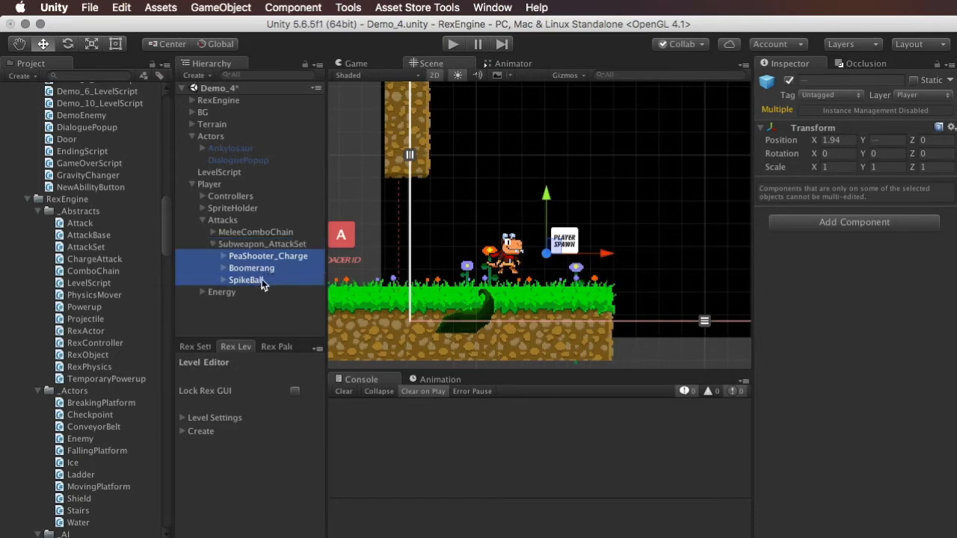
pyautogui.click(261, 244)
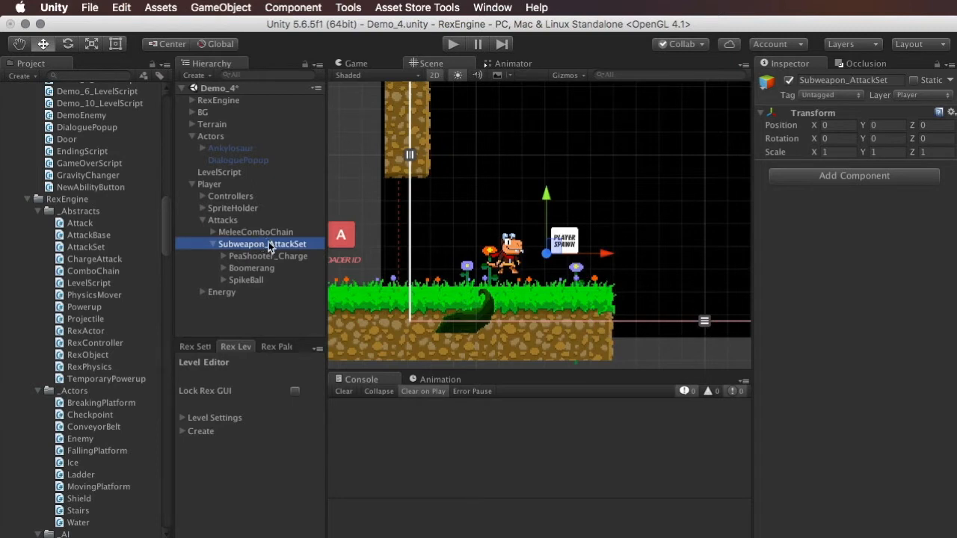
pyautogui.moveTo(260, 253)
pyautogui.write('AttackSet')
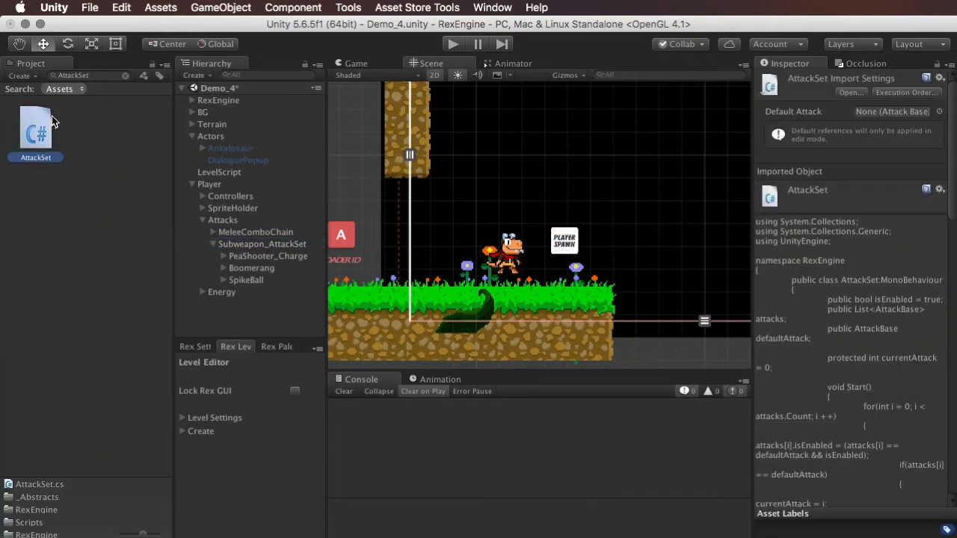
pyautogui.moveTo(46, 146)
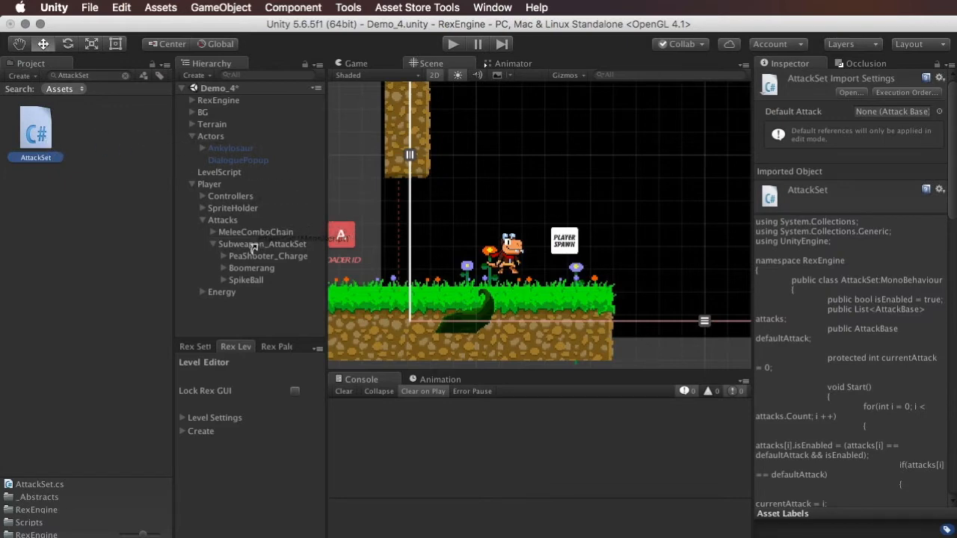
# Step: Add an AttackSet script of size 3 with PeaShooter_Charge, Boomerang, SpikeBall, defaulting to PeaShooter_Charge
pyautogui.click(260, 244)
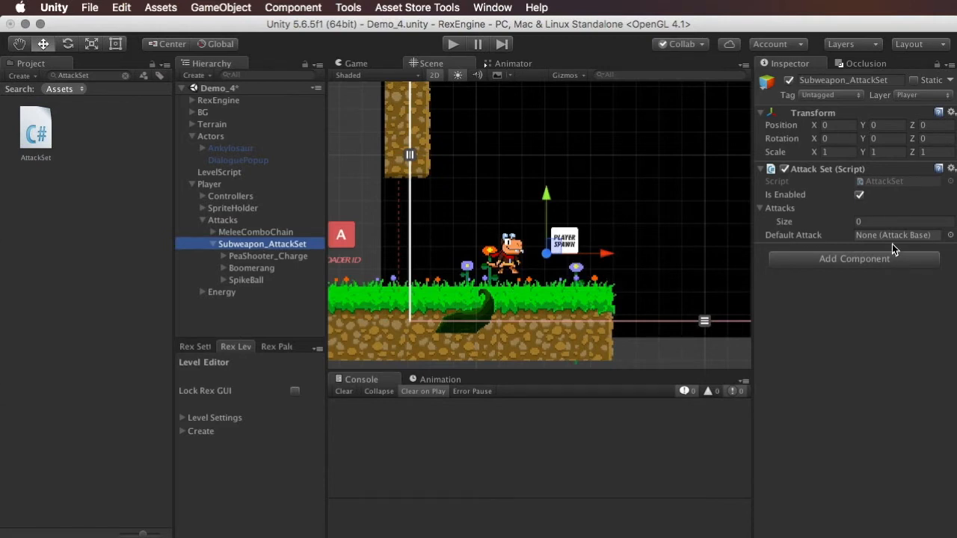
pyautogui.moveTo(909, 176)
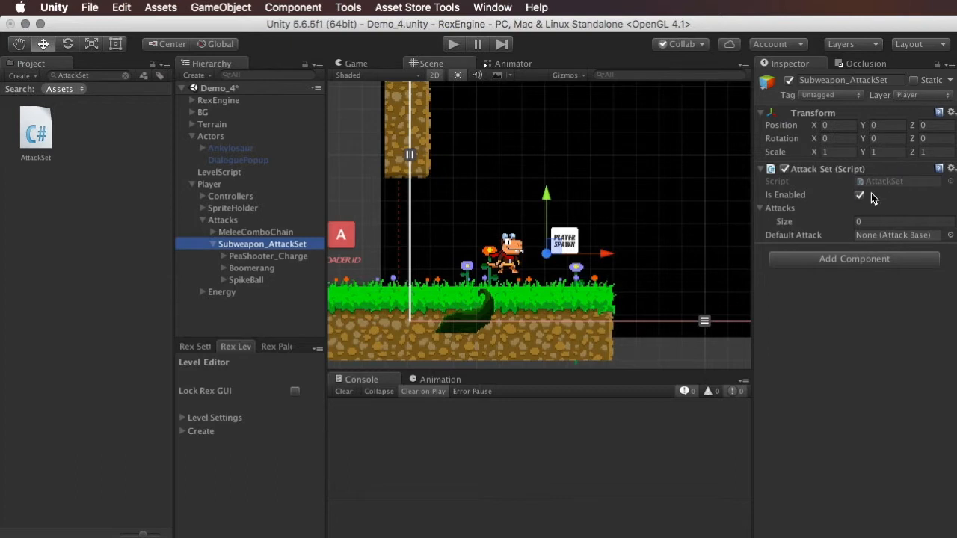
pyautogui.click(859, 194)
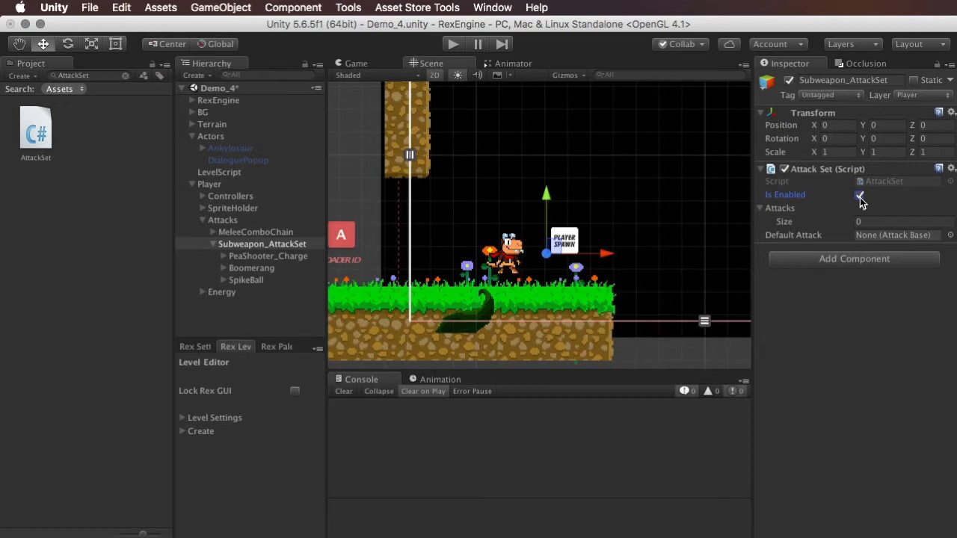
pyautogui.click(761, 207)
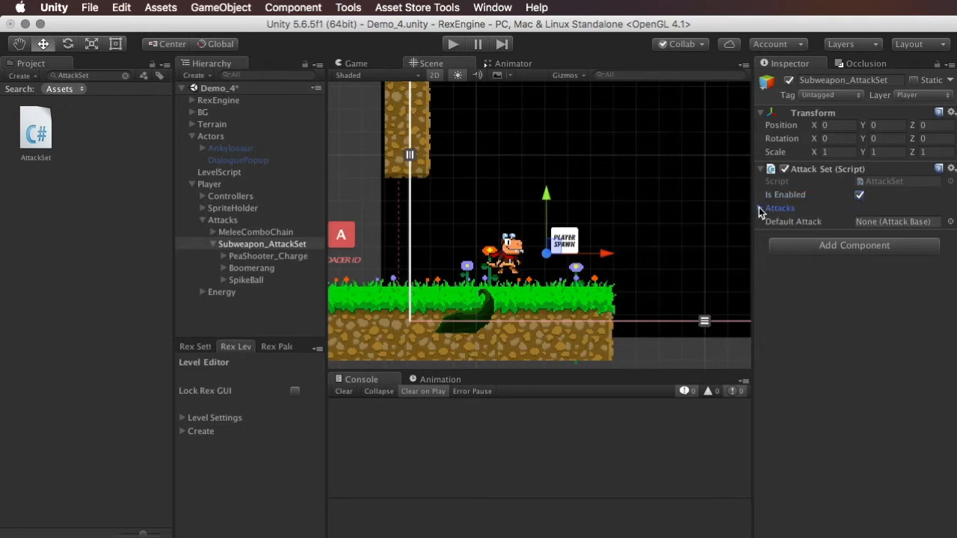
pyautogui.click(761, 208)
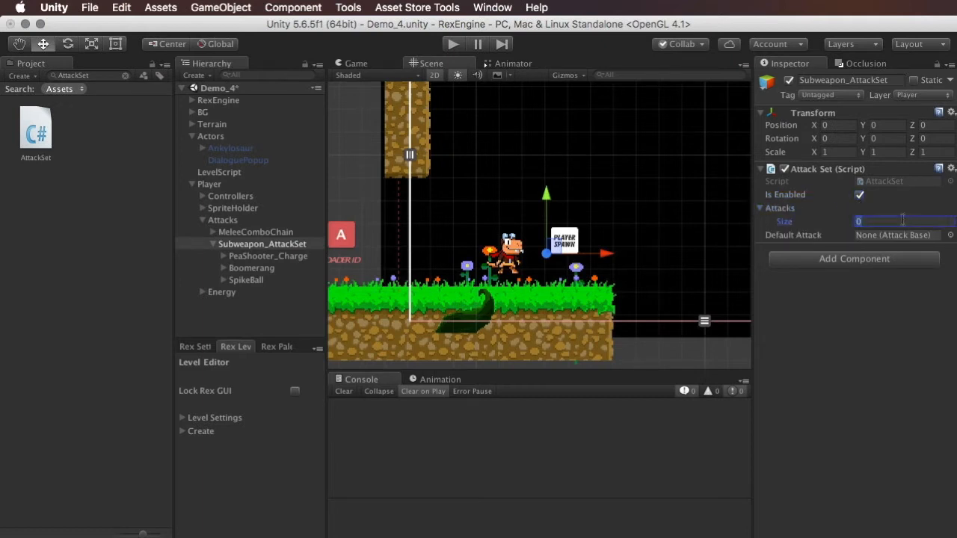
pyautogui.write('3')
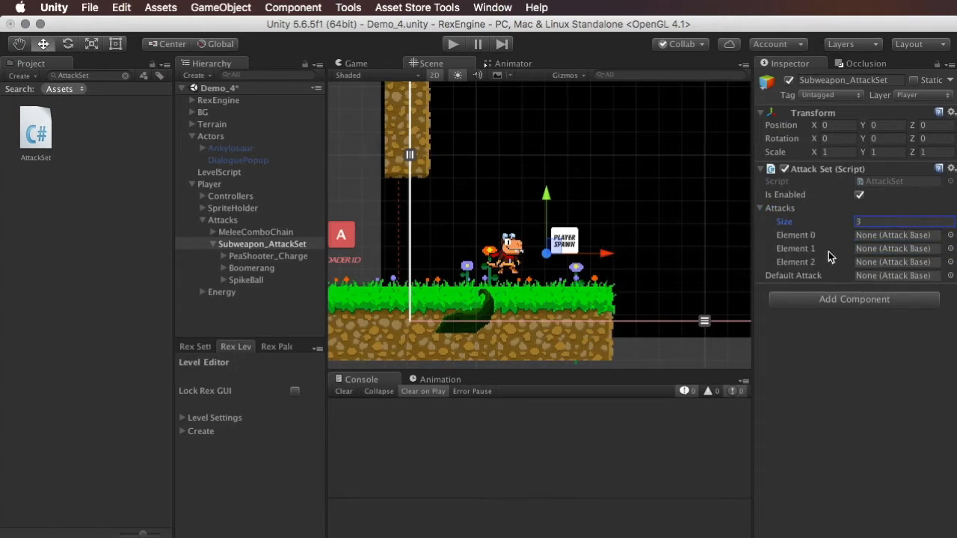
pyautogui.moveTo(804, 219)
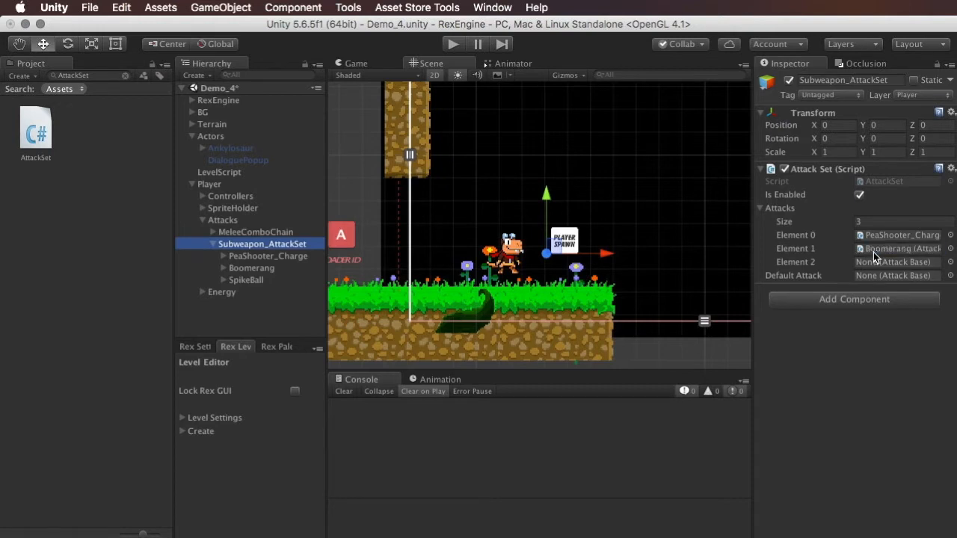
pyautogui.click(894, 262)
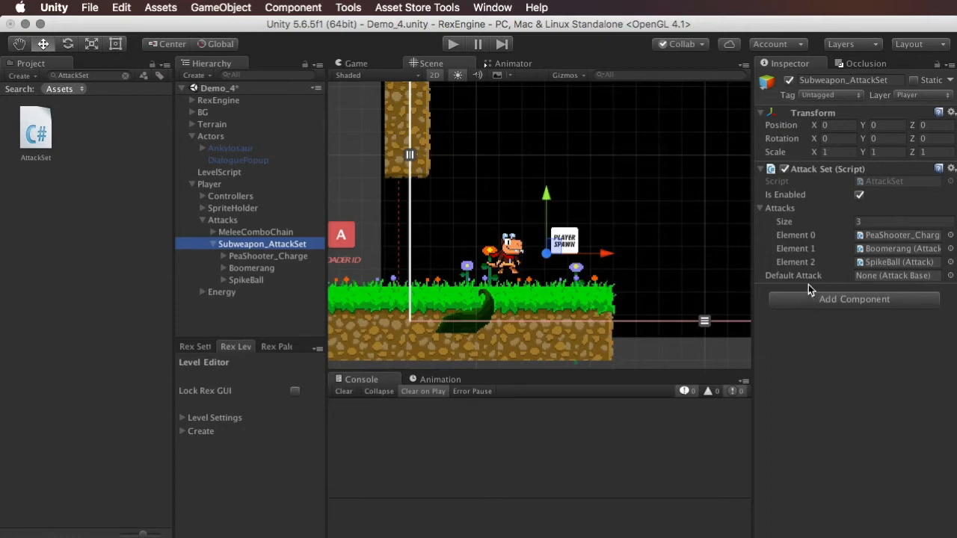
pyautogui.moveTo(915, 247)
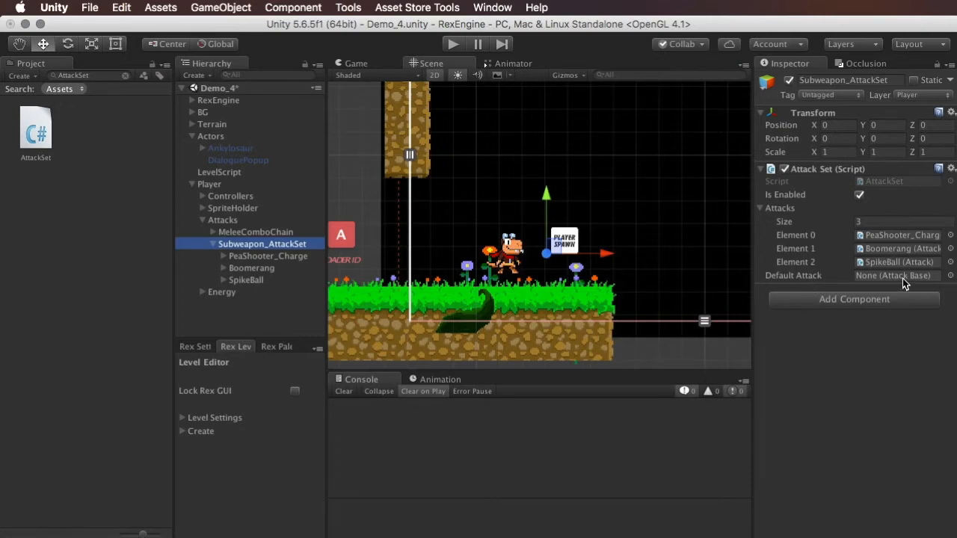
pyautogui.moveTo(247, 261)
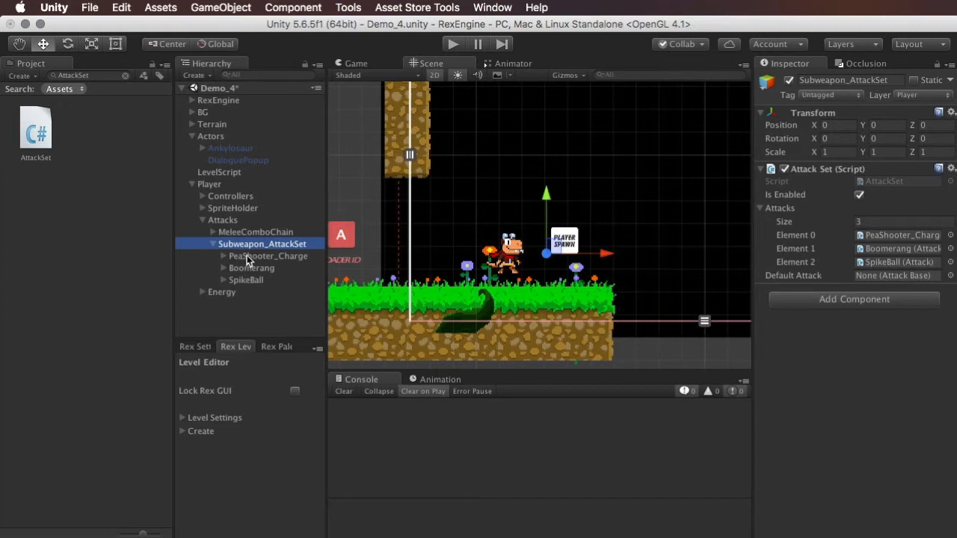
pyautogui.click(897, 275)
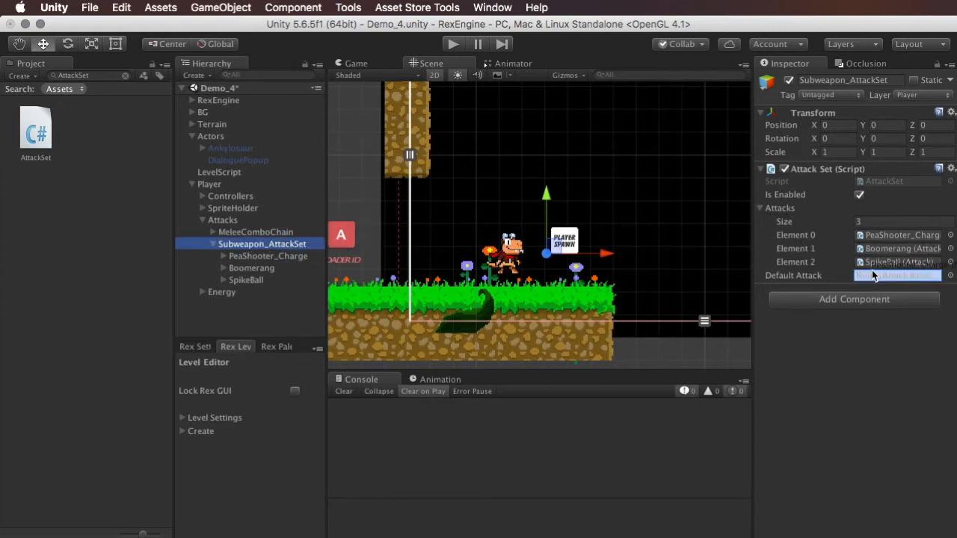
pyautogui.click(898, 275)
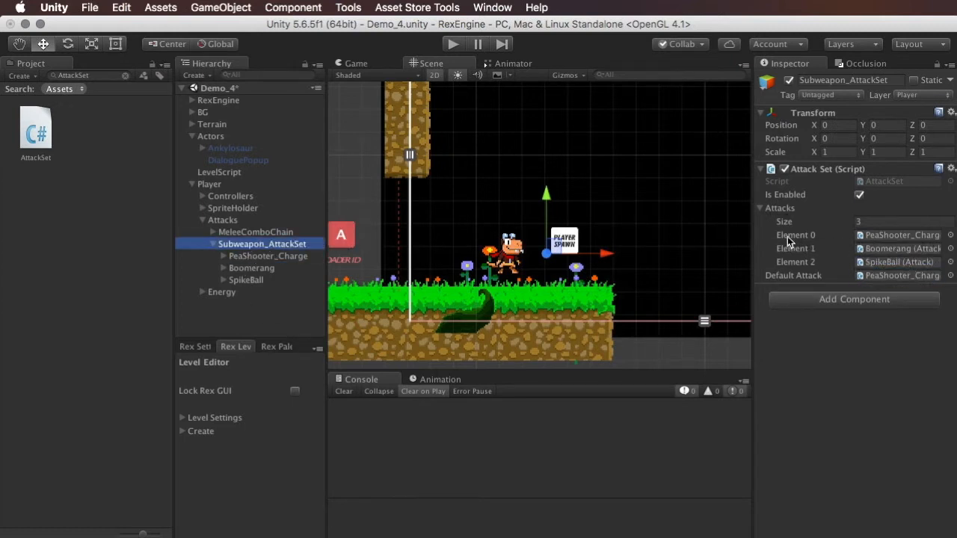
pyautogui.moveTo(822, 500)
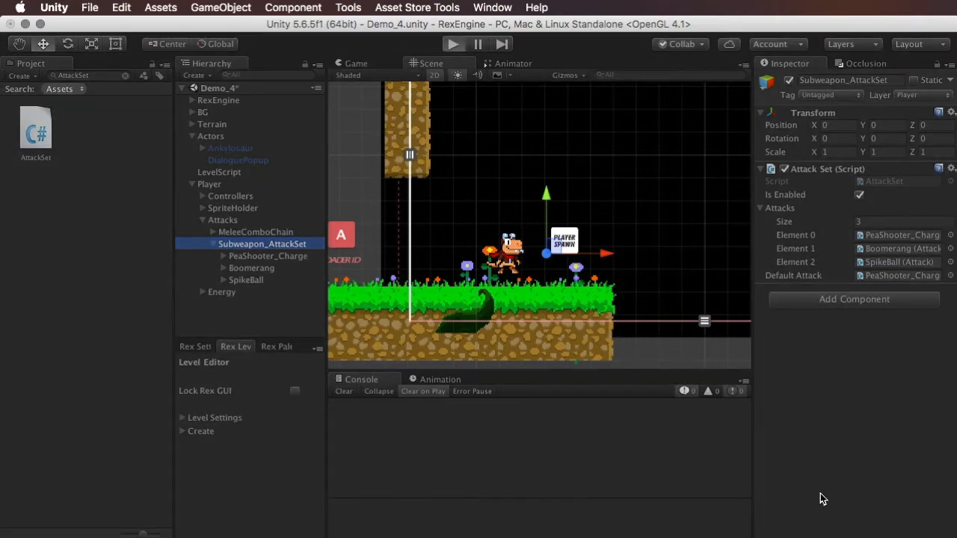
pyautogui.click(452, 43)
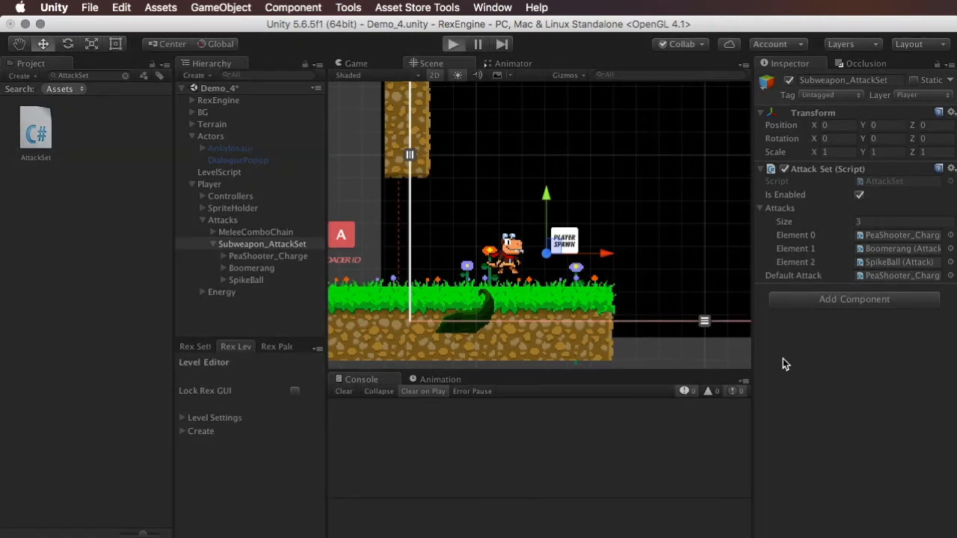
# Step: Start the Demo_4 level in play mode to test the subweapon set
pyautogui.click(453, 43)
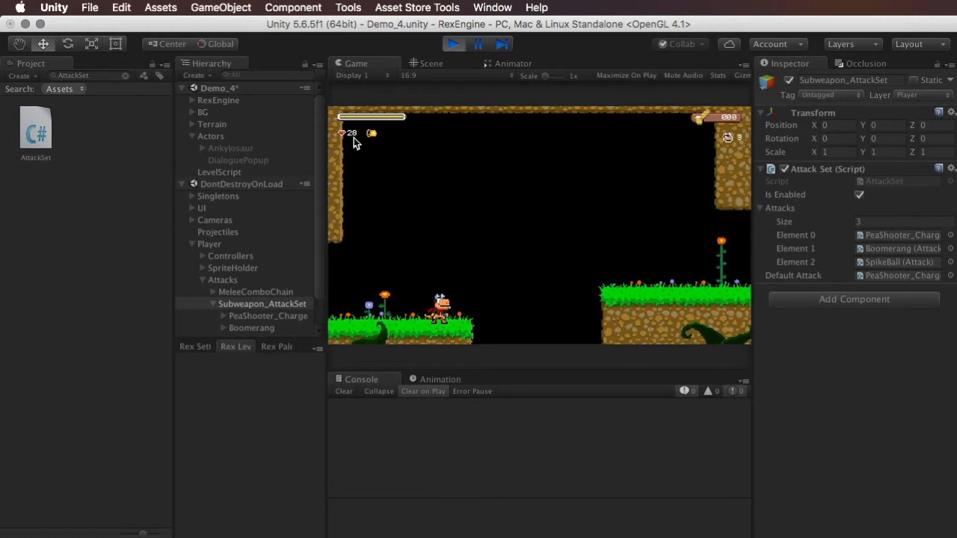
pyautogui.moveTo(380, 192)
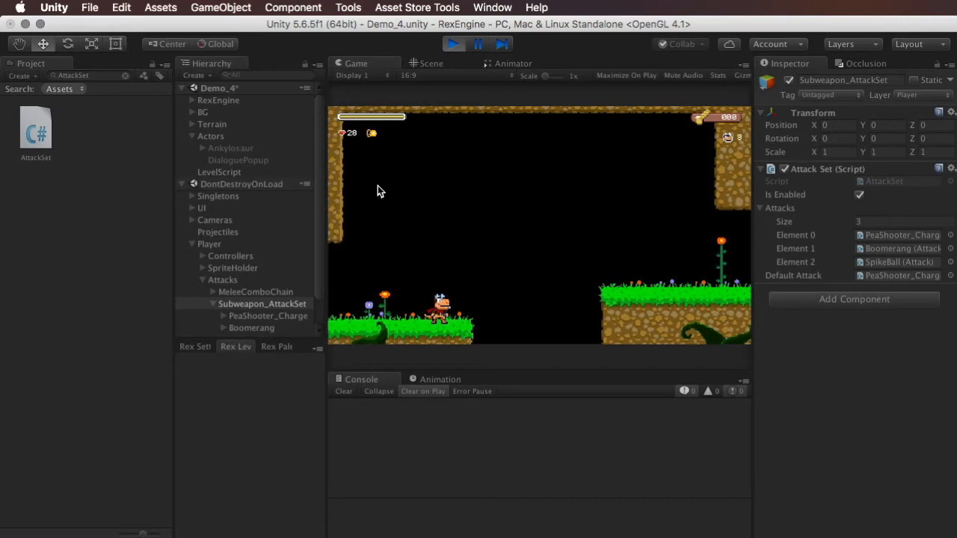
pyautogui.moveTo(356, 142)
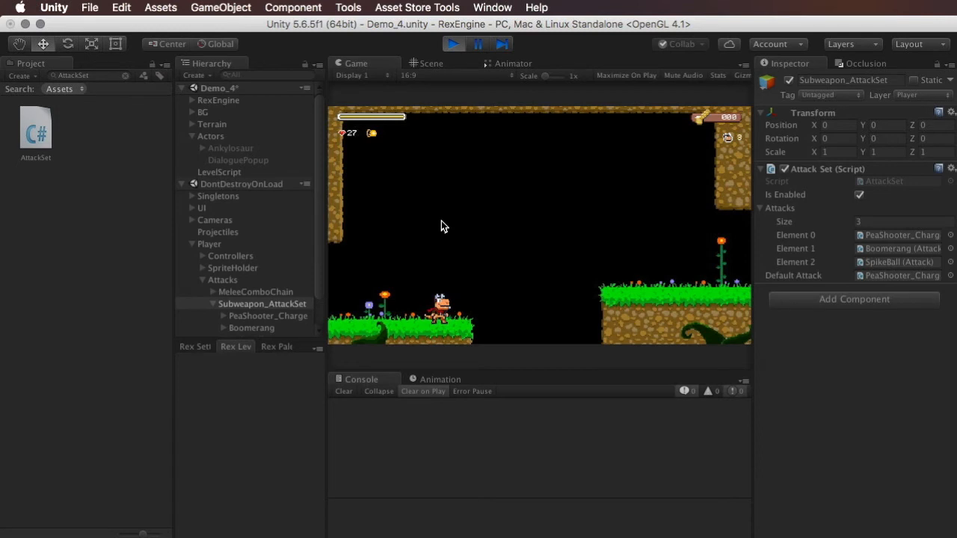
# Step: Raise the charge shot's Projectile_Initial energy cost from 1 to 5 while playing, then stop the game
pyautogui.click(267, 316)
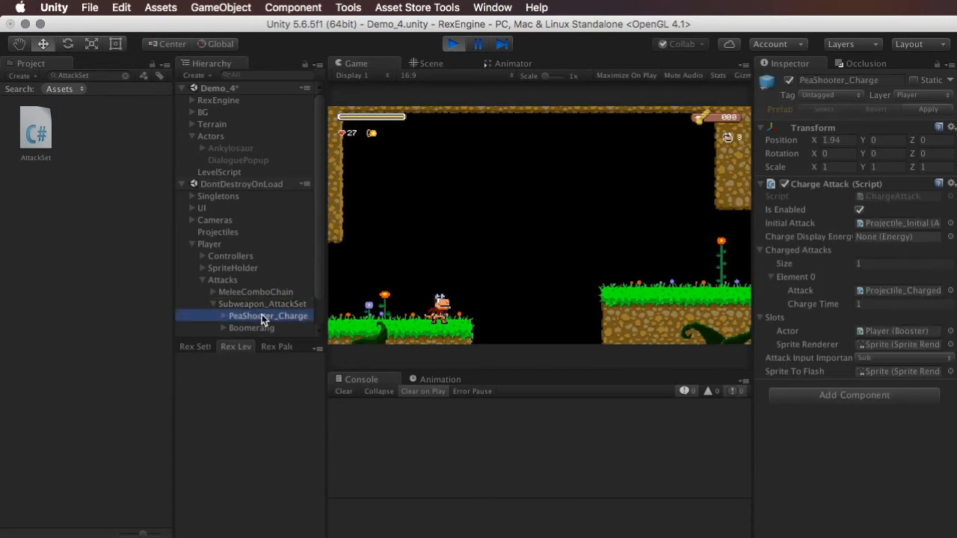
pyautogui.click(273, 327)
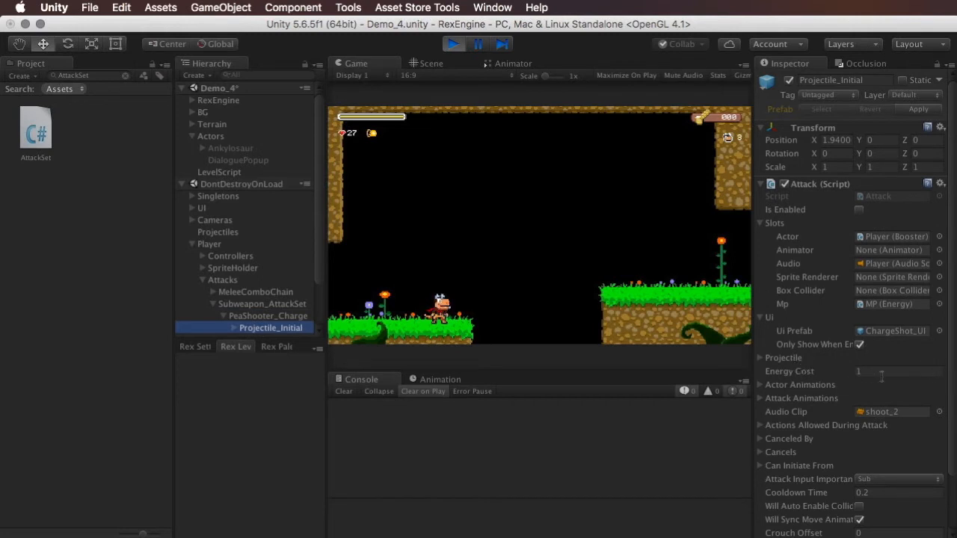
pyautogui.click(898, 371)
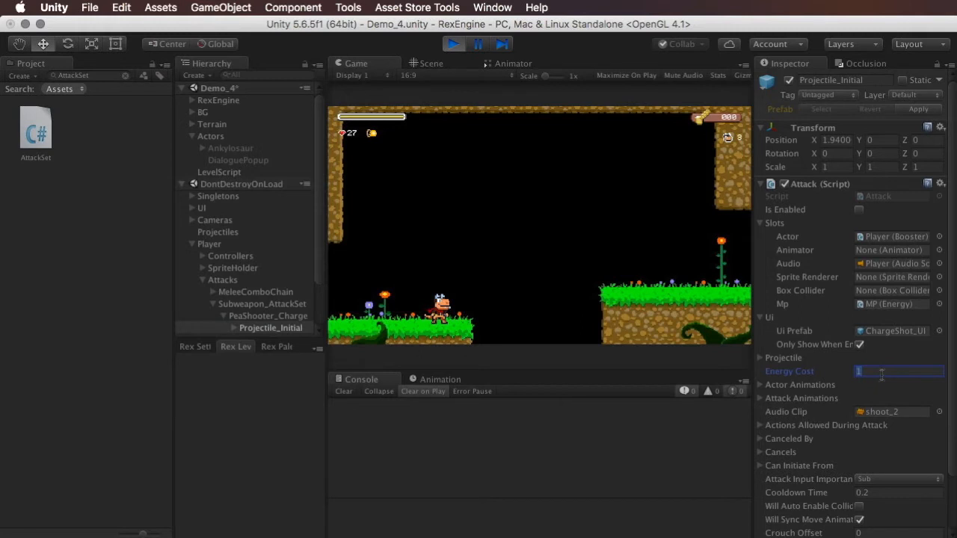
pyautogui.write('5')
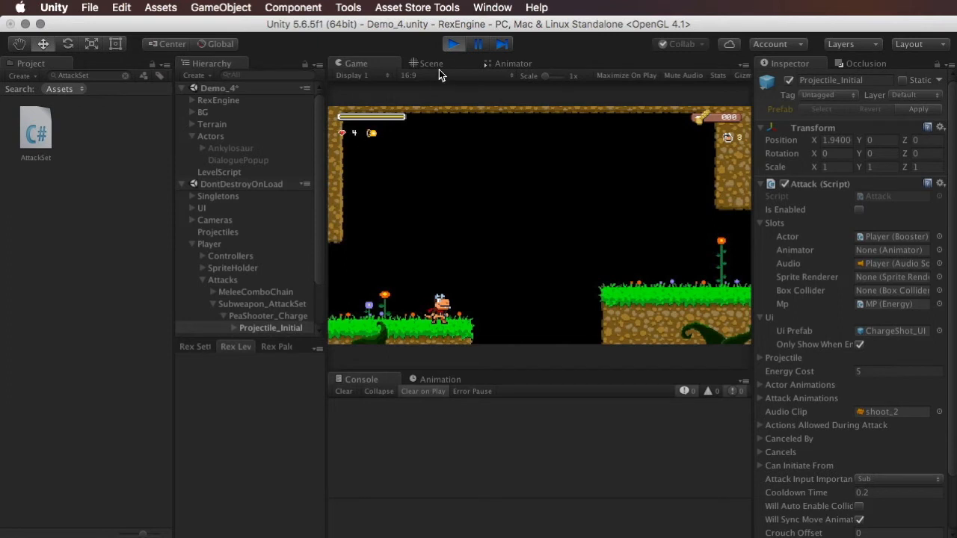
pyautogui.click(430, 62)
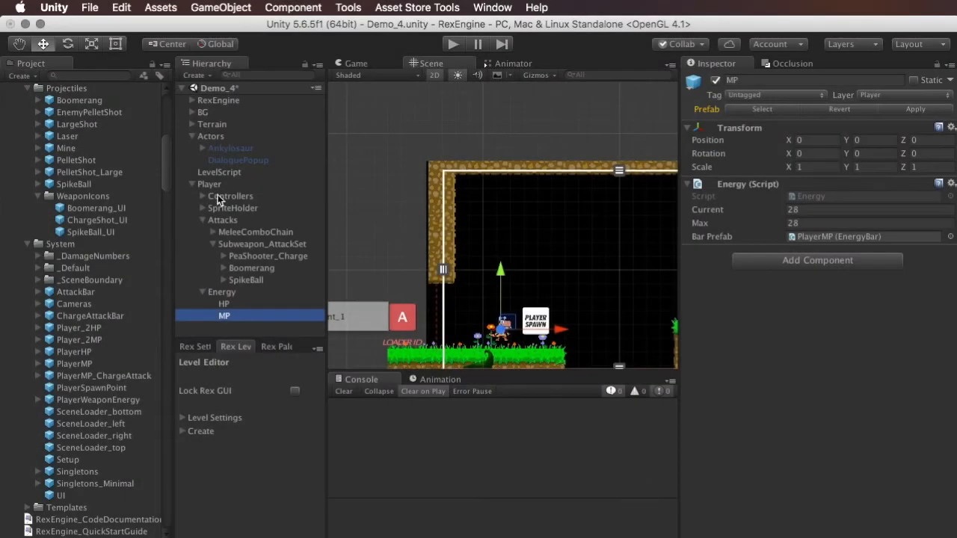
# Step: Check the Boomerang and SpikeBall attacks' empty Mp slots, then bring up the player's Energy object
pyautogui.click(251, 267)
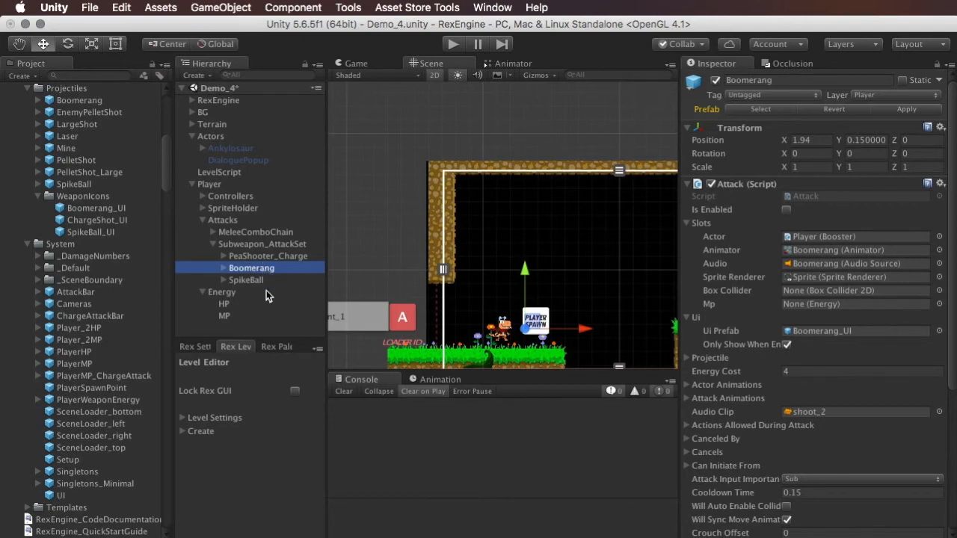
pyautogui.click(245, 280)
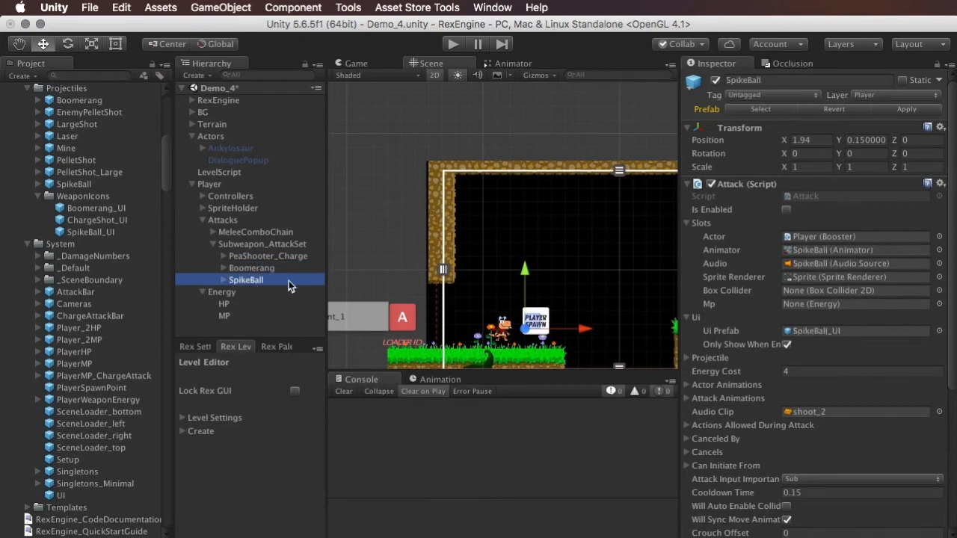
pyautogui.click(688, 223)
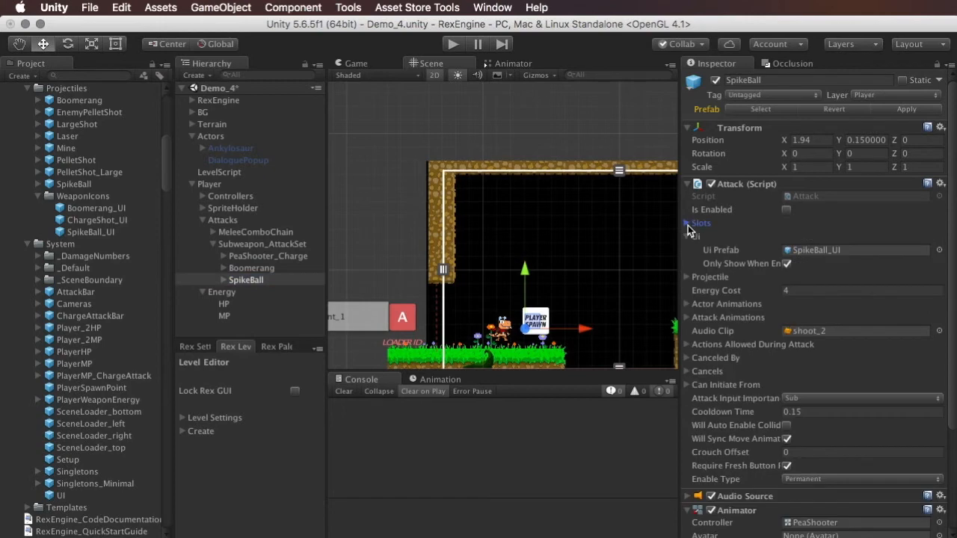
pyautogui.click(688, 223)
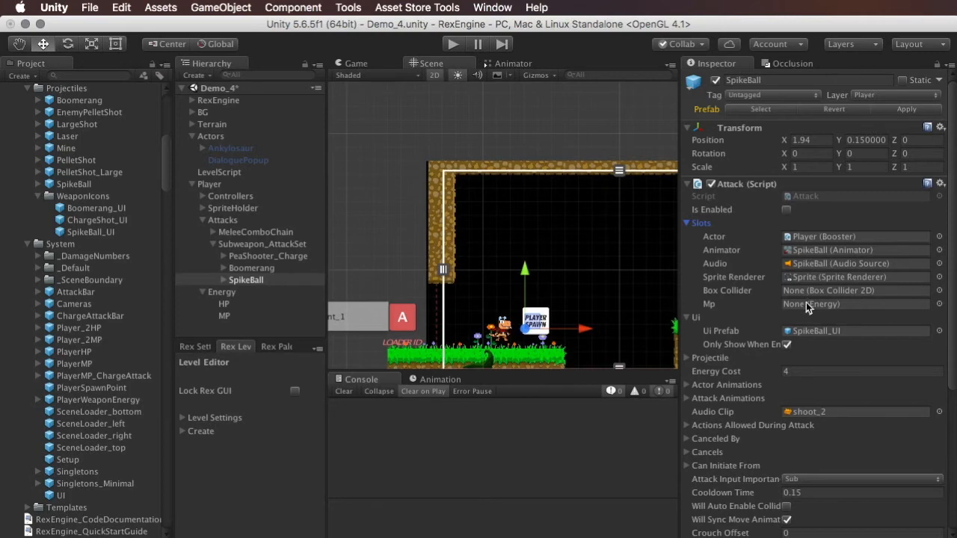
pyautogui.moveTo(772, 329)
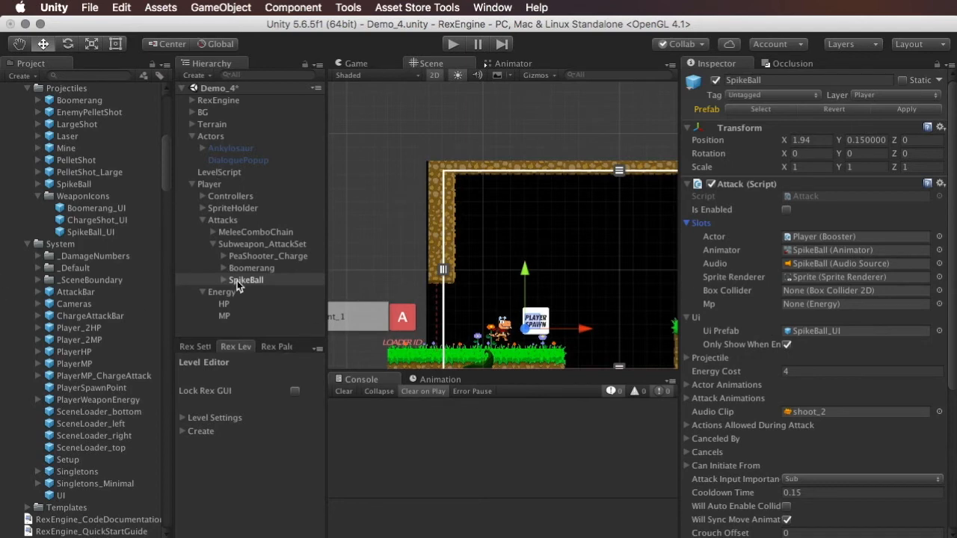
pyautogui.click(222, 291)
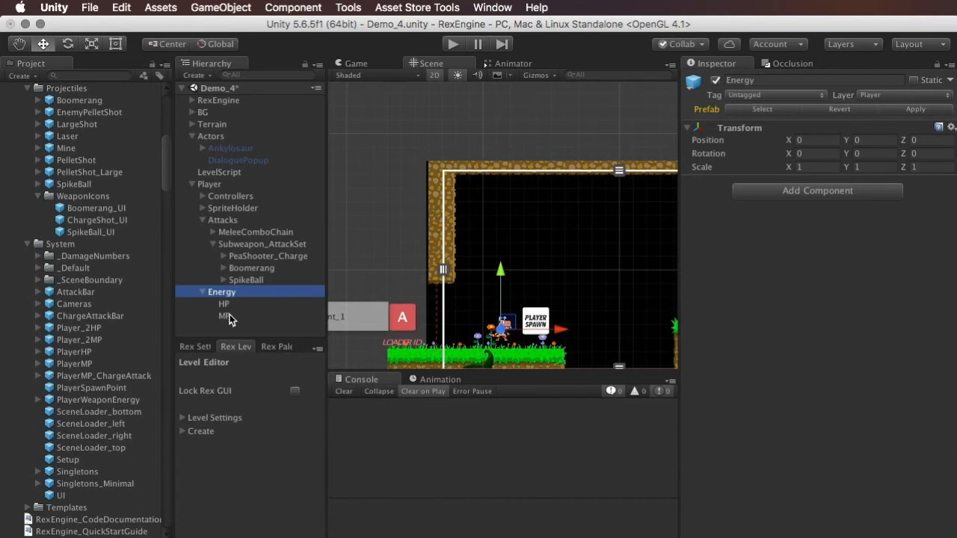
# Step: Duplicate the player's MP energy object as MP_Boomerang and look at the PlayerMP bar prefab
pyautogui.click(224, 304)
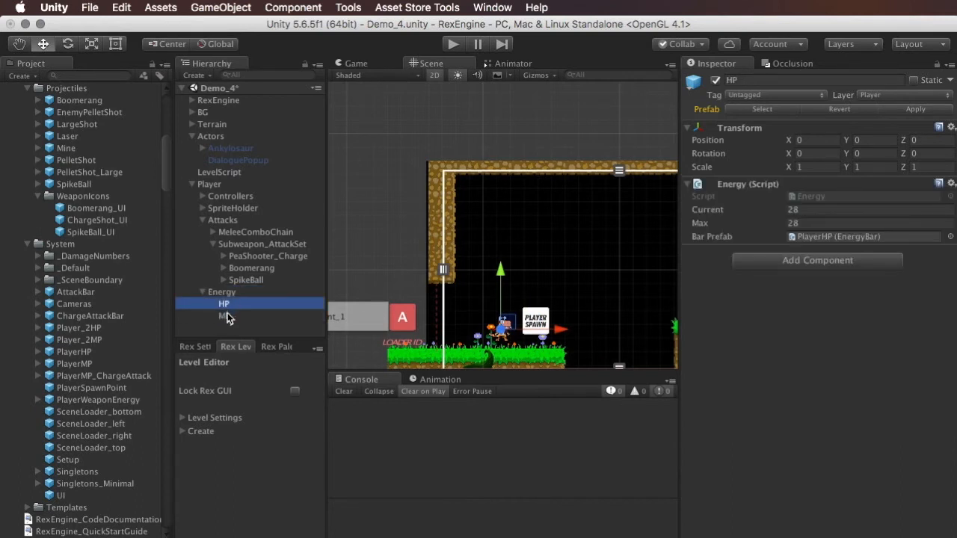
pyautogui.click(225, 314)
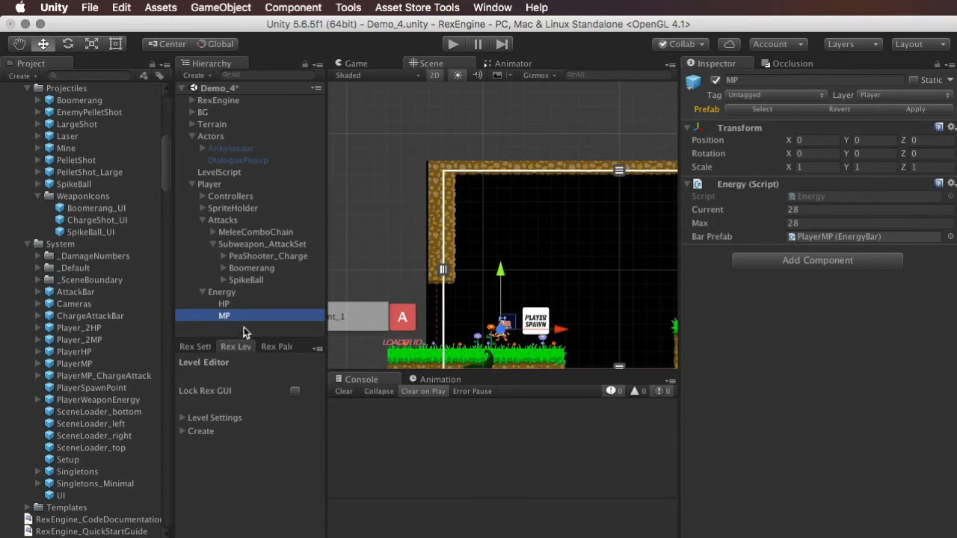
pyautogui.moveTo(257, 312)
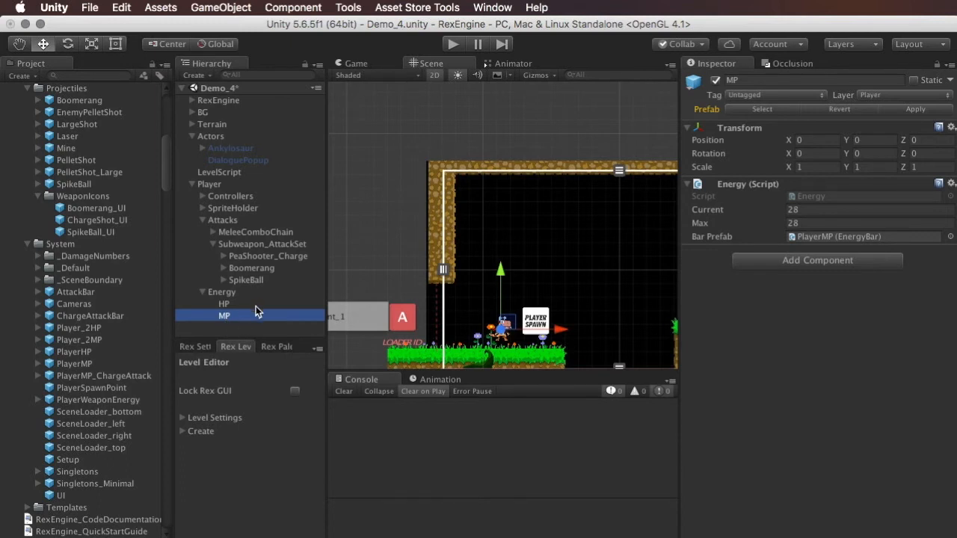
pyautogui.moveTo(236, 312)
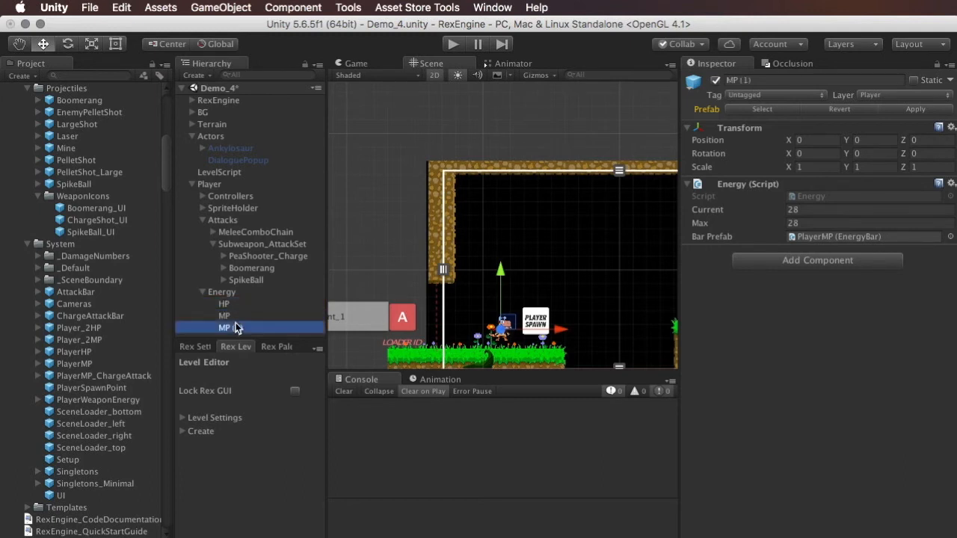
pyautogui.doubleClick(224, 327)
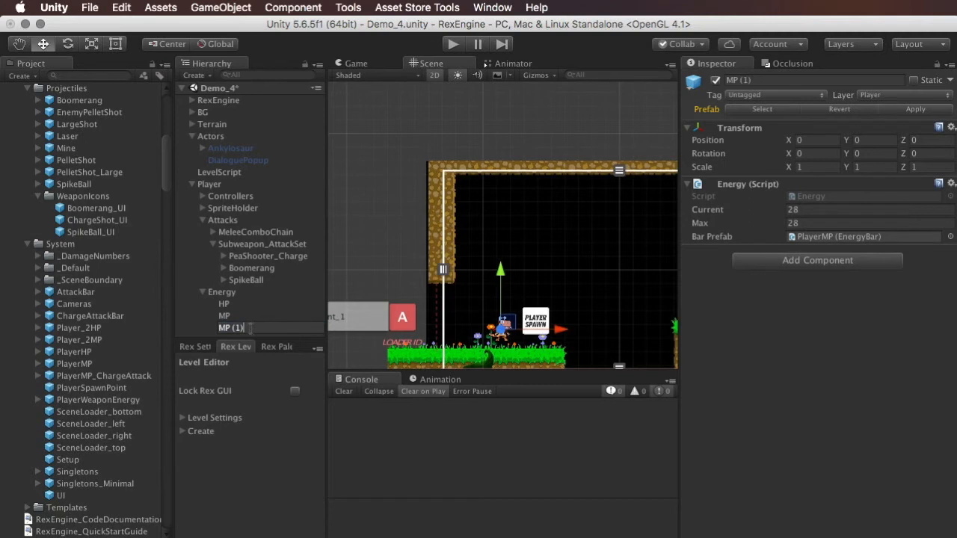
pyautogui.write('MP_Boomerang')
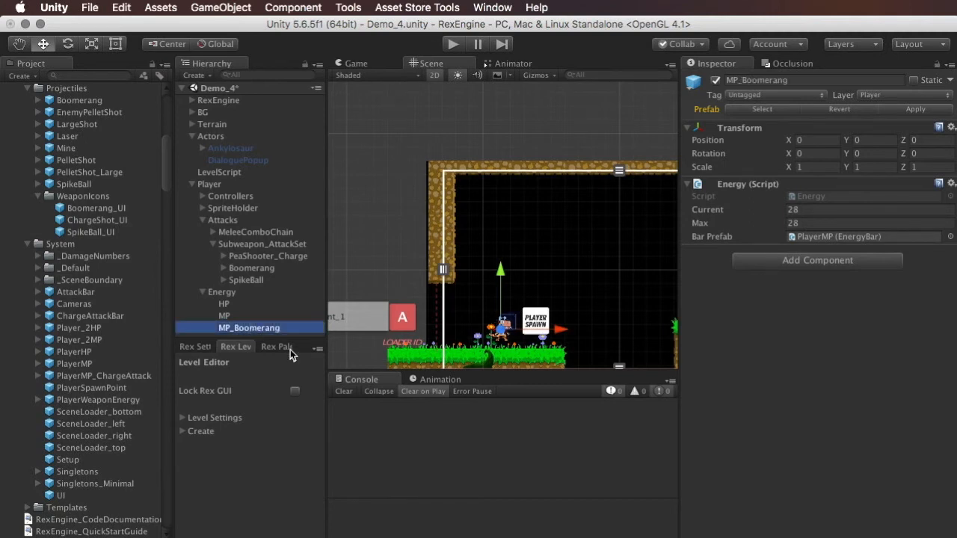
pyautogui.moveTo(652, 224)
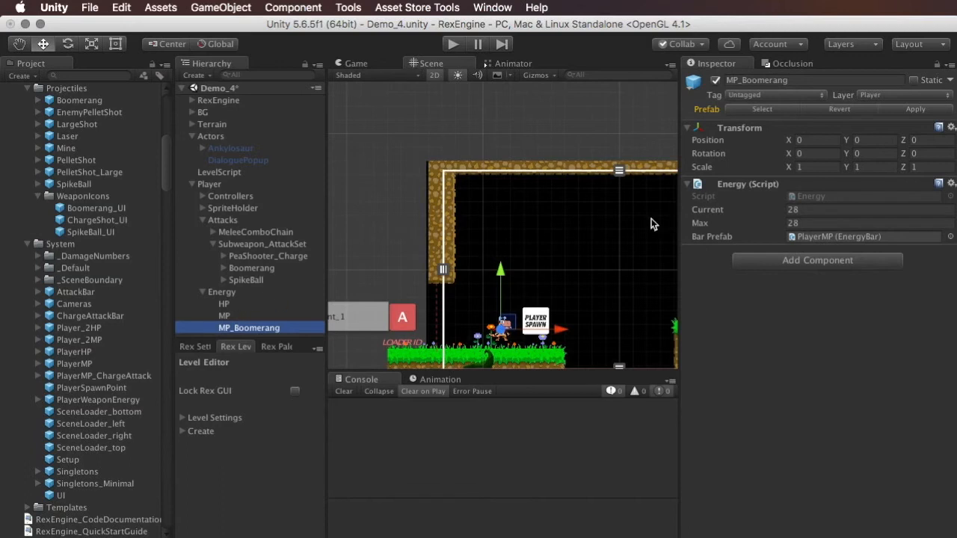
pyautogui.click(75, 364)
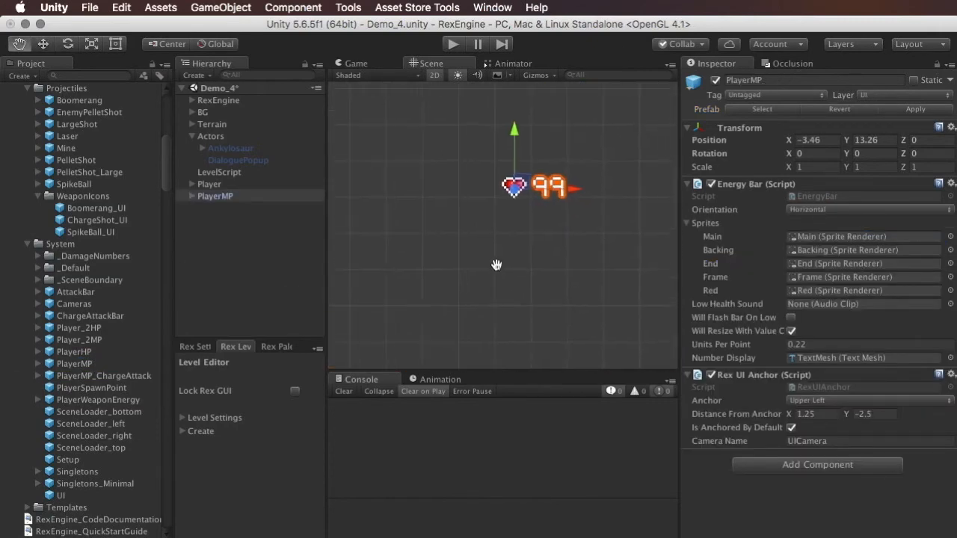
# Step: Create a PlayerMP_Boomerang bar prefab with anchor X 6.5 and remove its scene instance
pyautogui.click(216, 194)
pyautogui.write('_Boomerang')
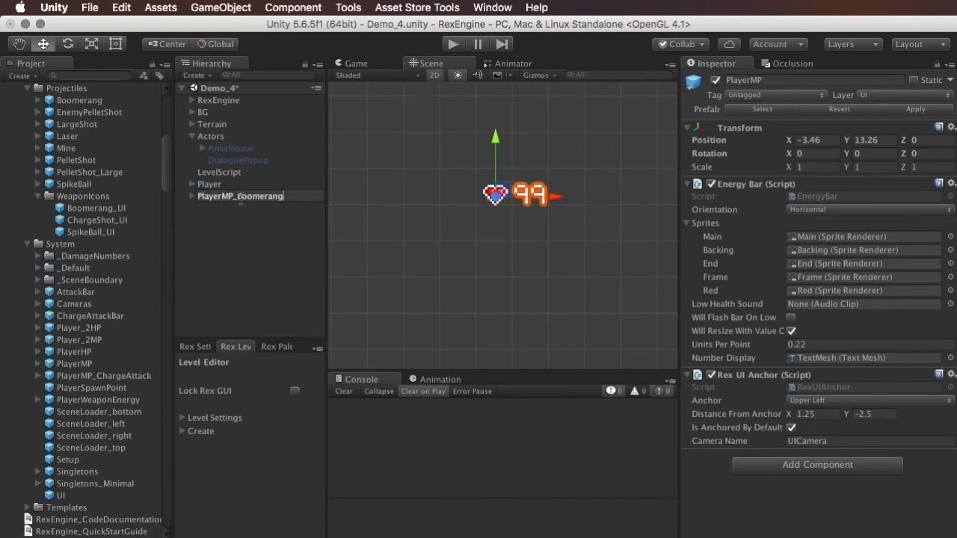
pyautogui.click(239, 196)
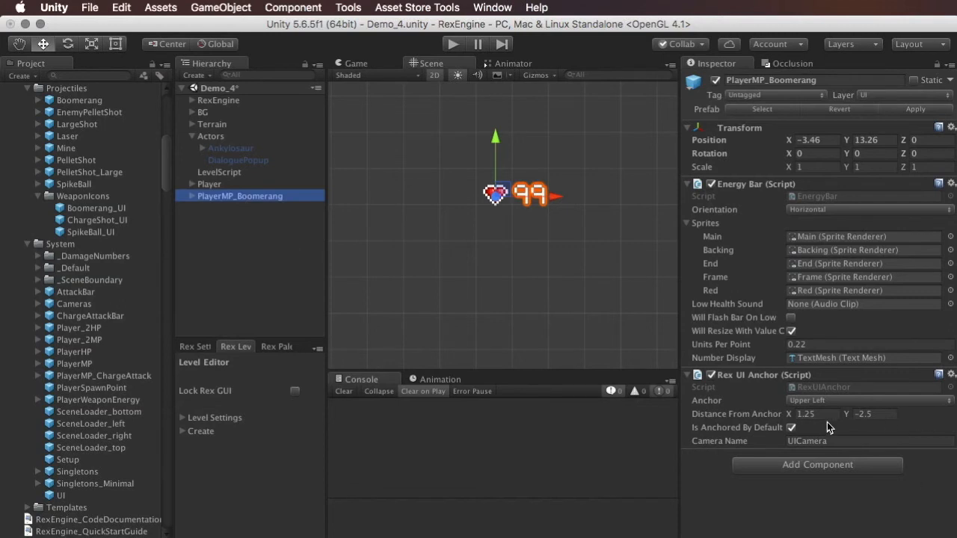
pyautogui.click(815, 414)
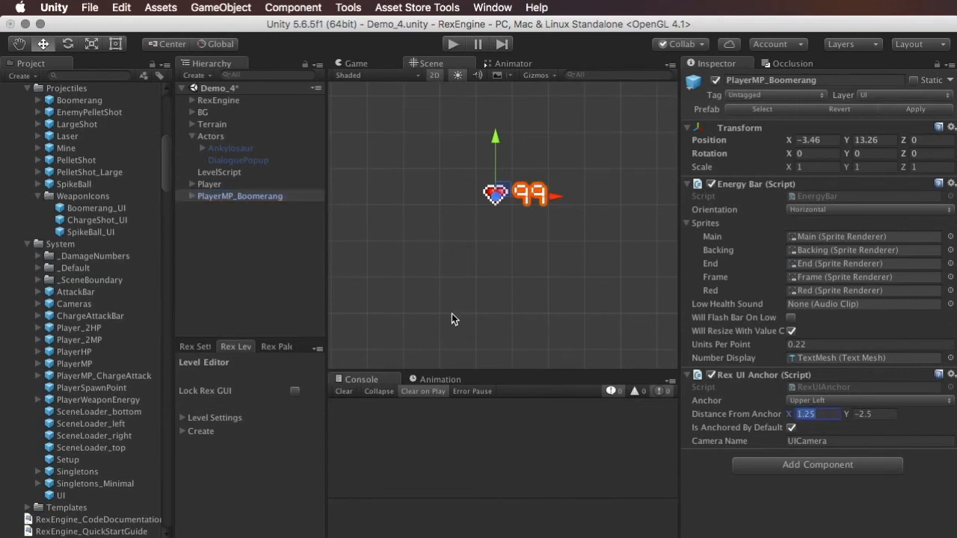
pyautogui.write('6.5')
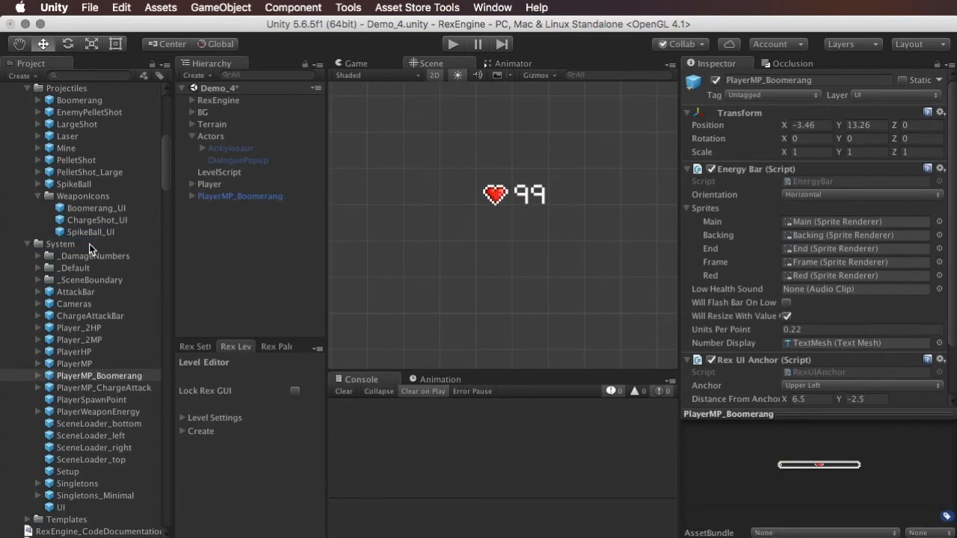
pyautogui.click(240, 197)
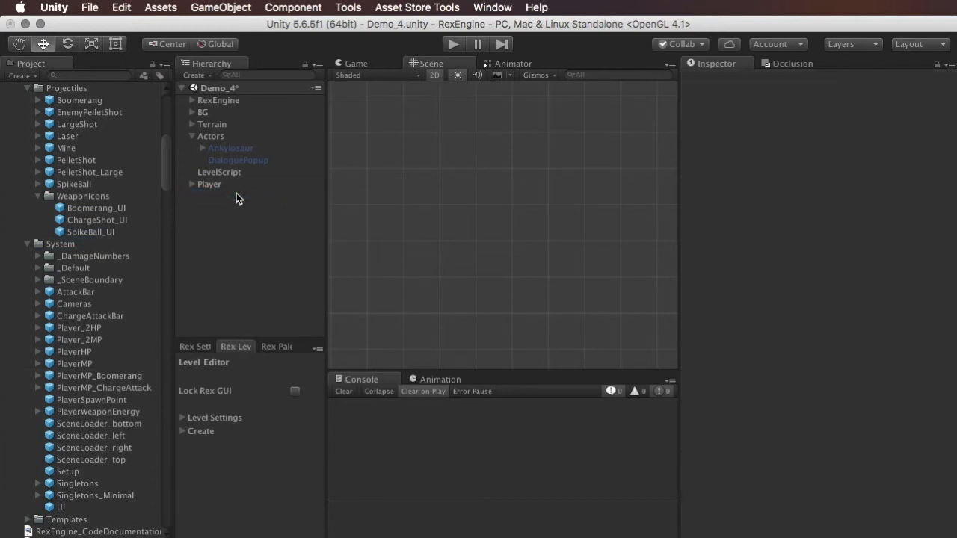
# Step: Give MP_Boomerang the PlayerMP_Boomerang bar prefab with current and max energy 10
pyautogui.click(248, 327)
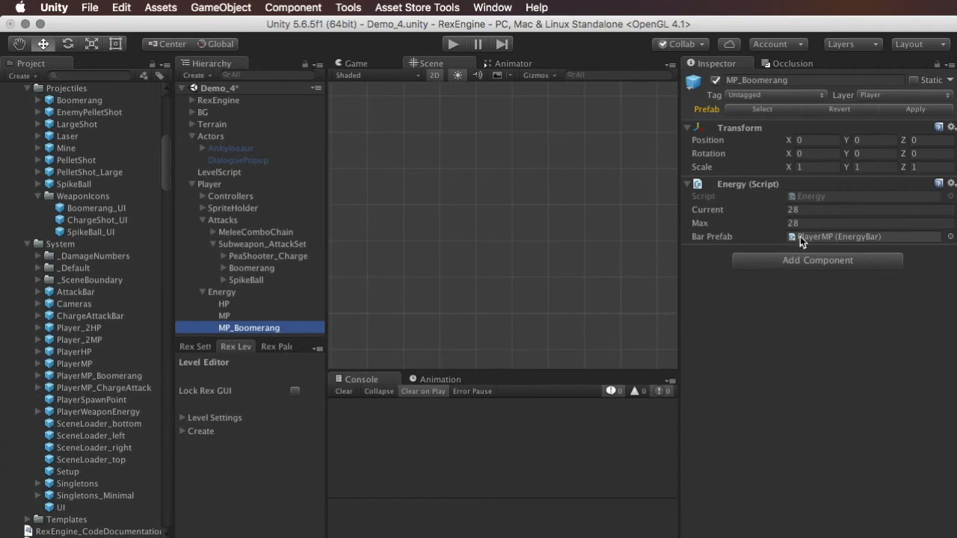
pyautogui.click(99, 375)
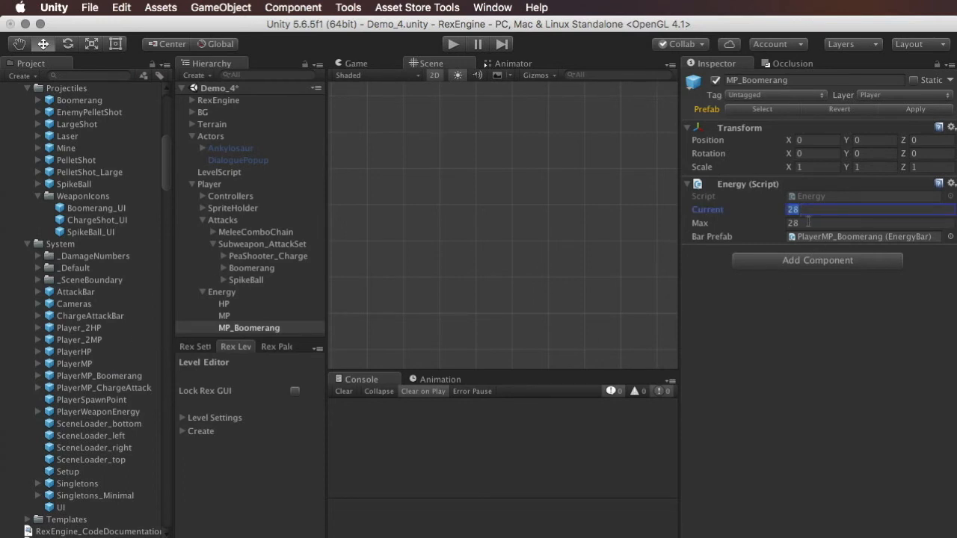
pyautogui.write('0')
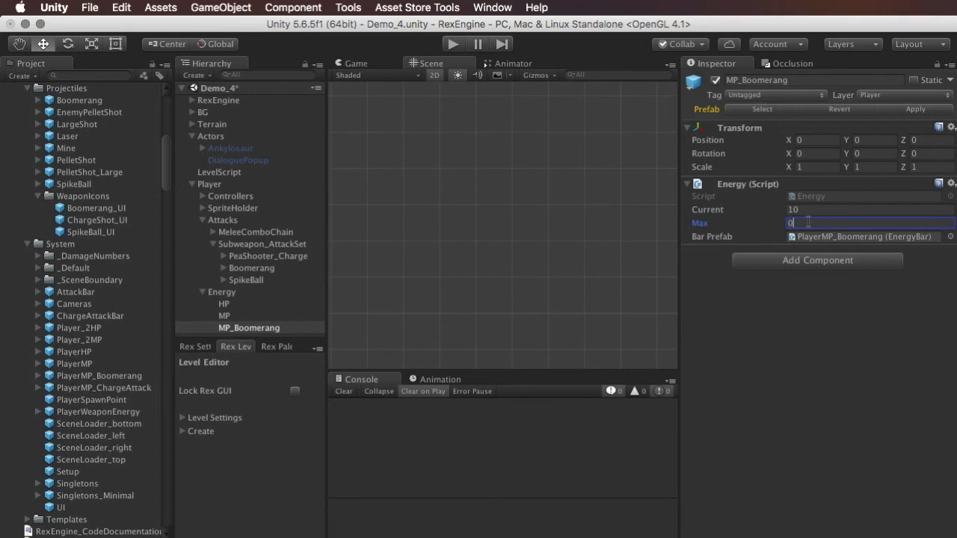
pyautogui.write('10')
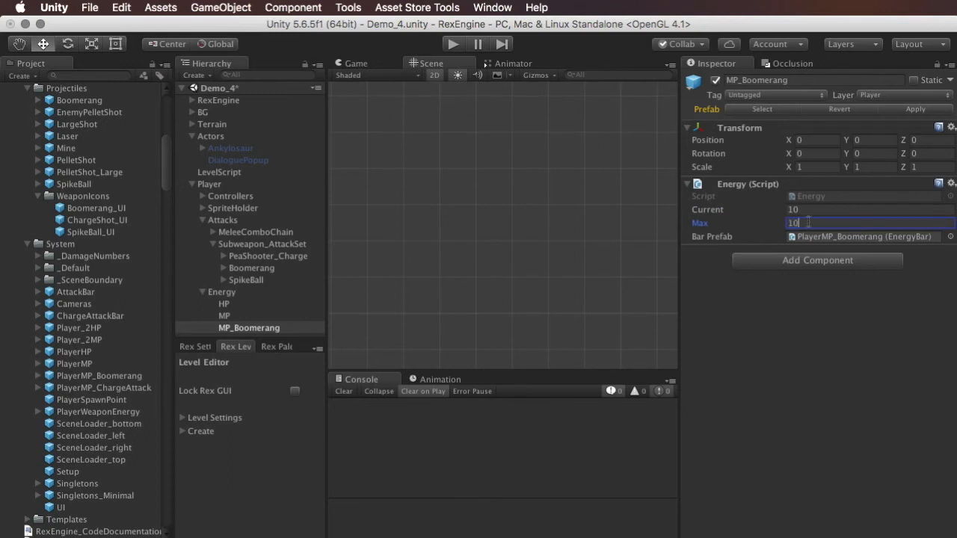
pyautogui.click(251, 267)
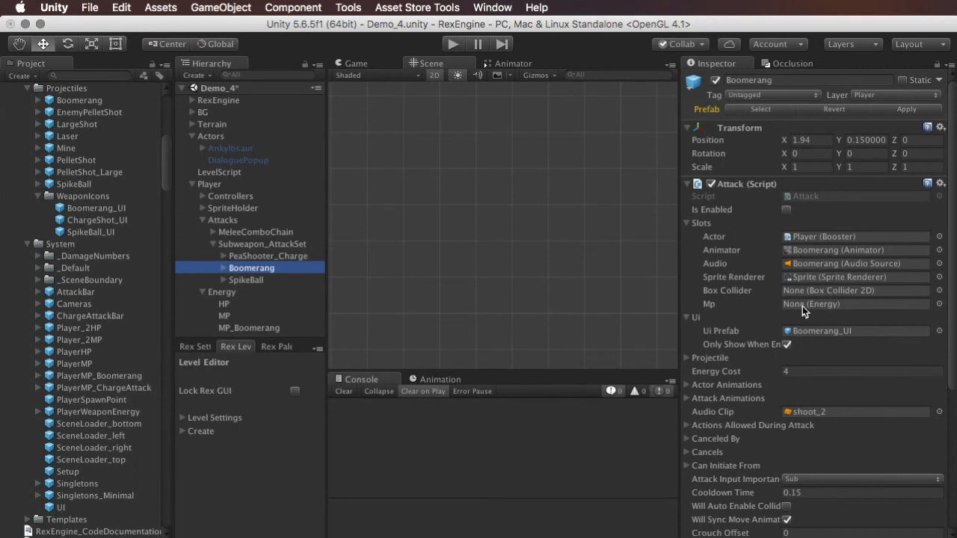
pyautogui.moveTo(828, 320)
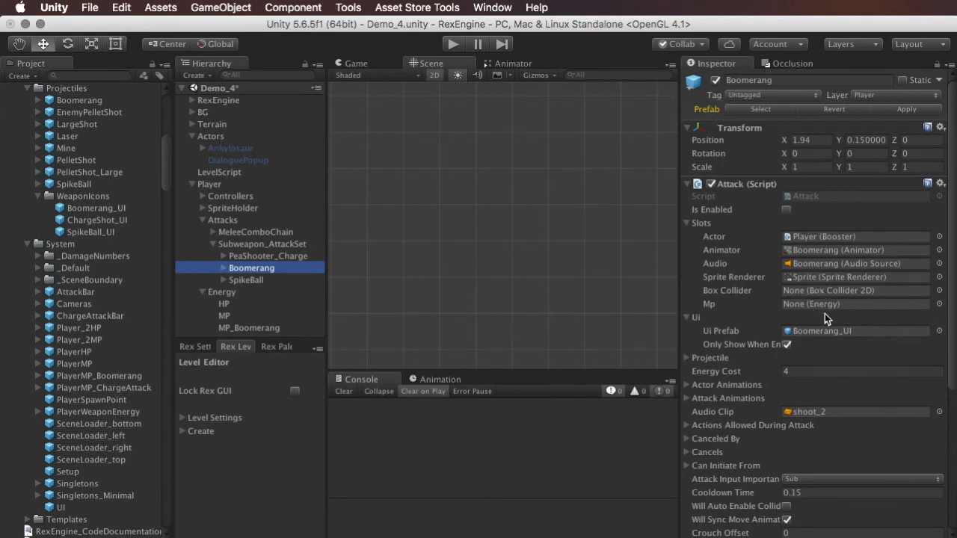
pyautogui.moveTo(356, 277)
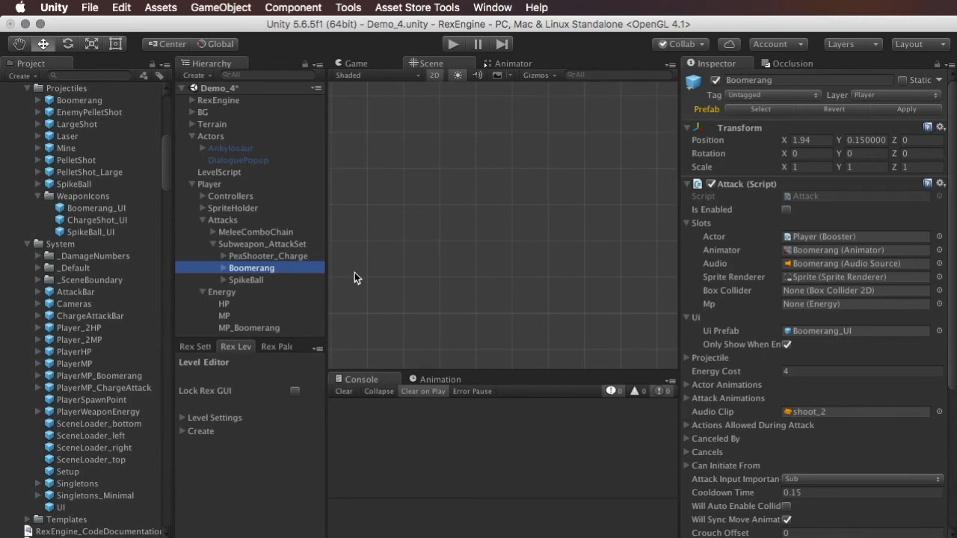
# Step: Link the Boomerang attack's Mp slot to MP_Boomerang and start the game
pyautogui.click(224, 315)
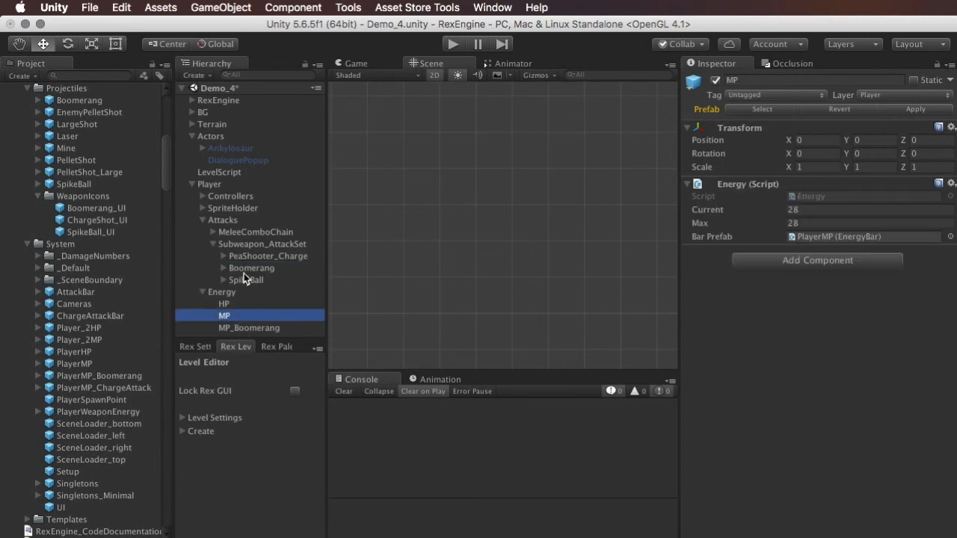
pyautogui.click(252, 268)
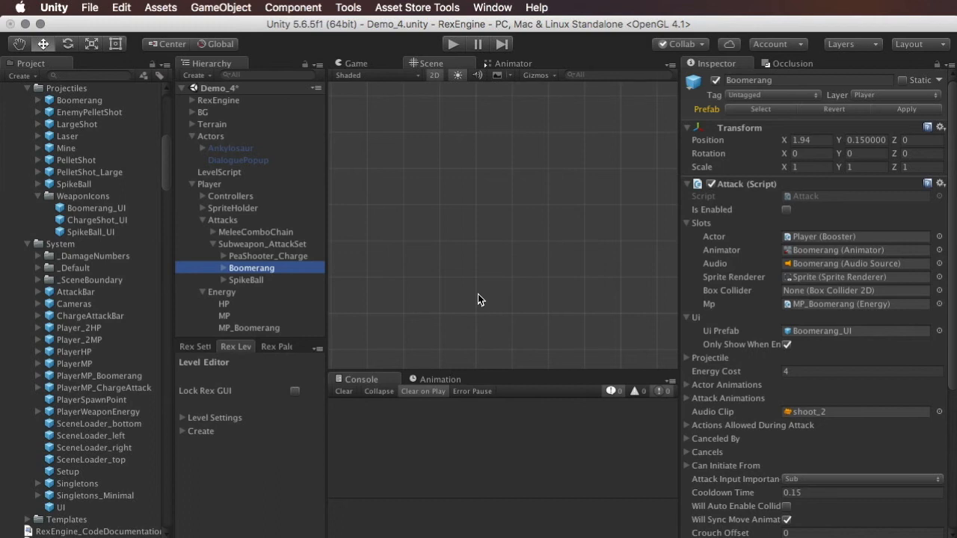
pyautogui.click(452, 44)
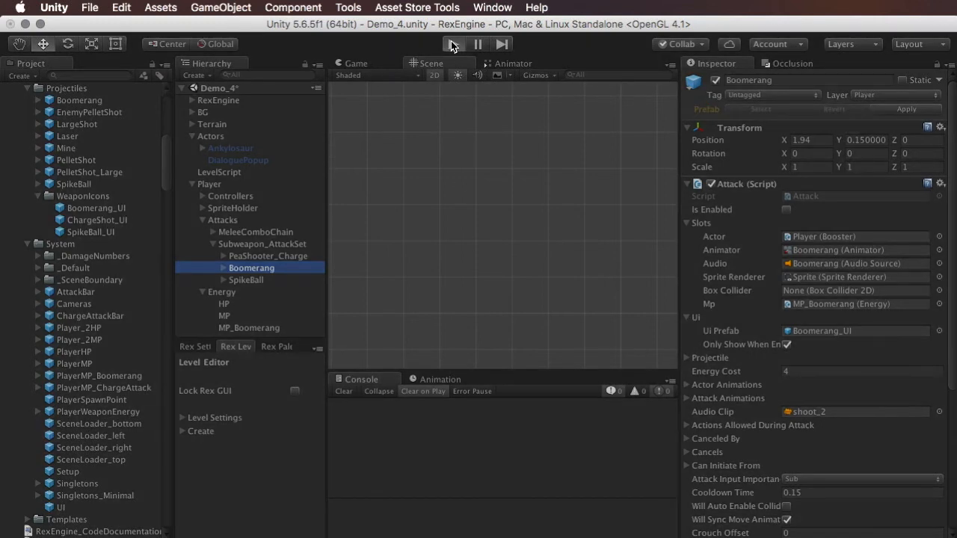
# Step: Run the level and focus the Game view to try the boomerang's separate energy pool
pyautogui.click(453, 45)
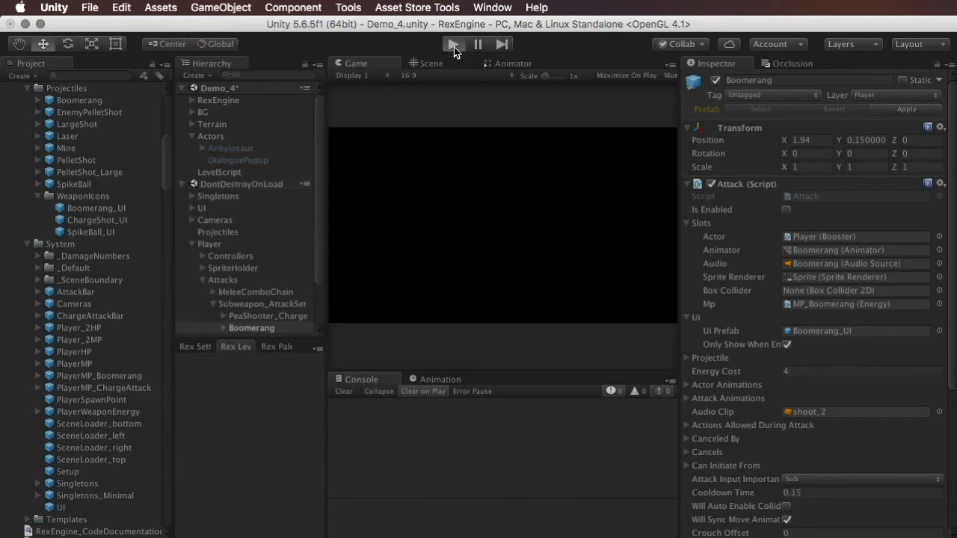
pyautogui.click(453, 45)
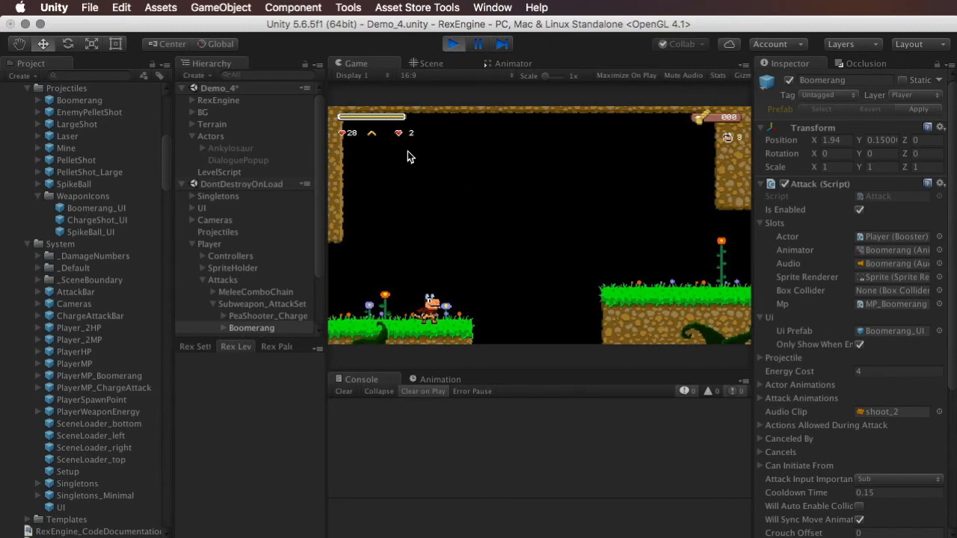
pyautogui.moveTo(460, 245)
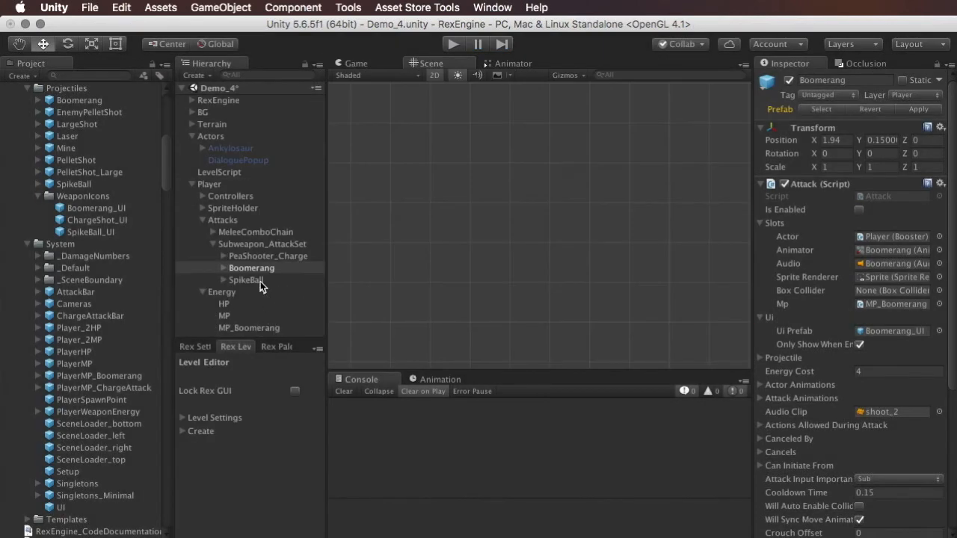
# Step: Select the SpikeBall attack and review its Attack component's empty Mp energy slot
pyautogui.click(247, 279)
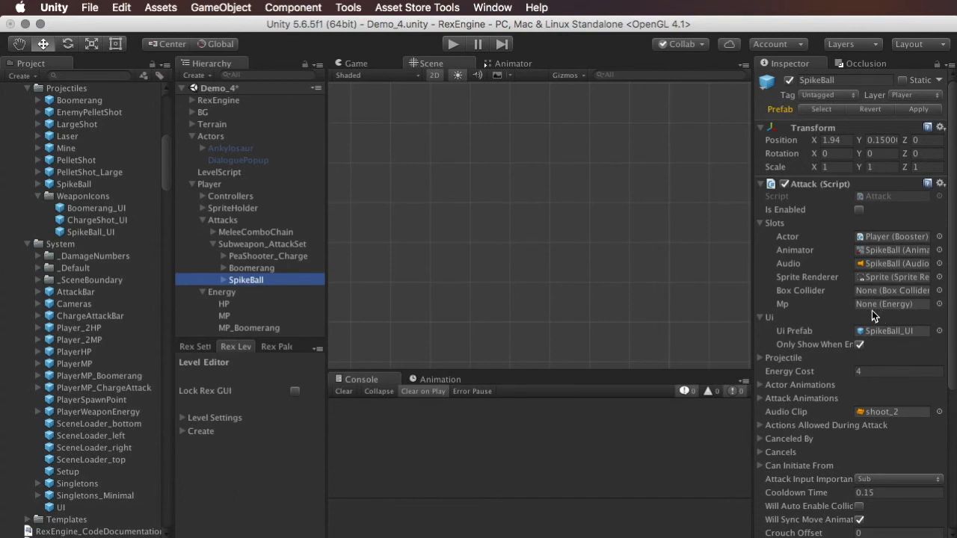
pyautogui.moveTo(278, 273)
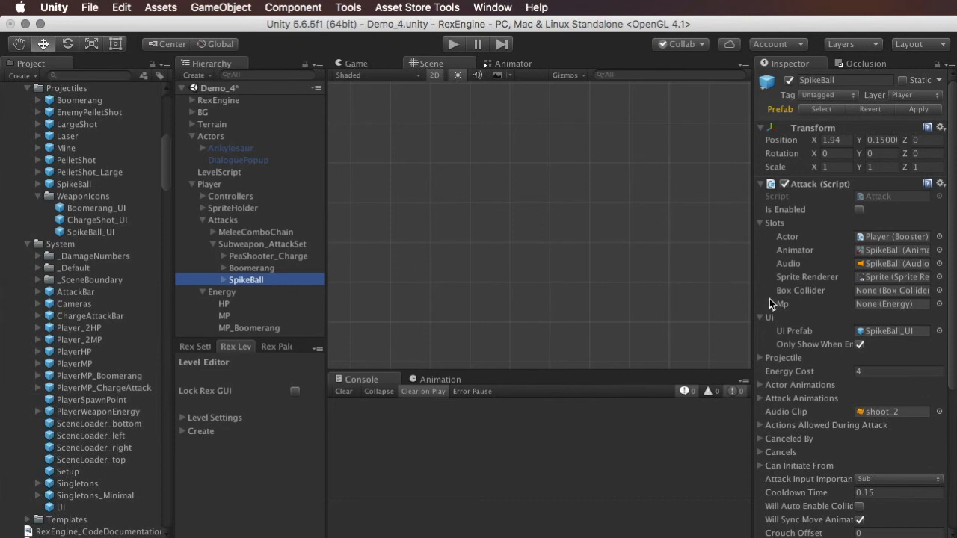
pyautogui.moveTo(715, 306)
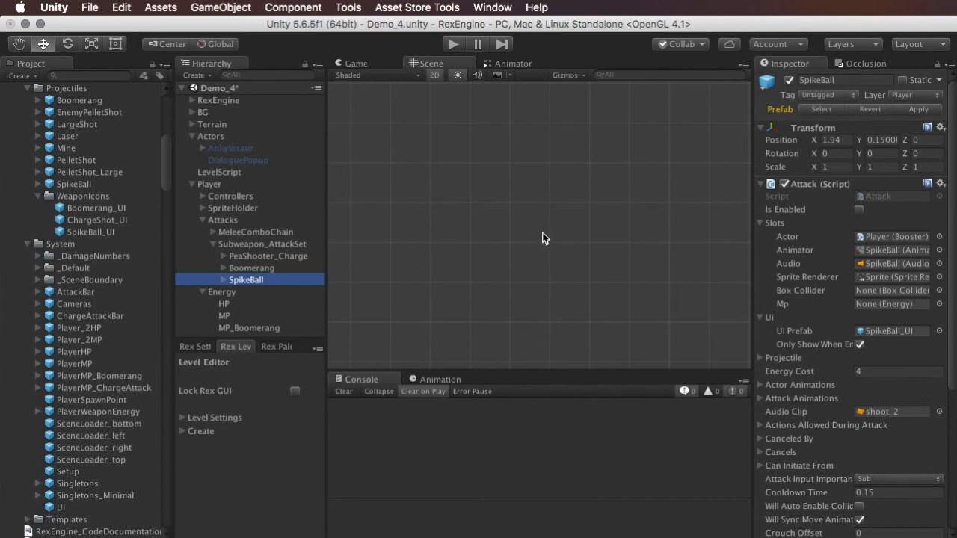
pyautogui.moveTo(541, 243)
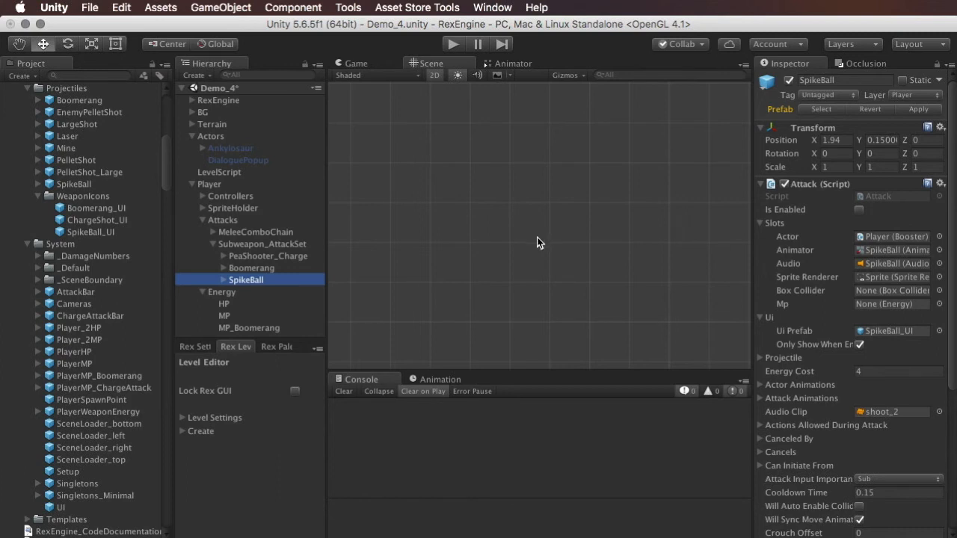
pyautogui.moveTo(947, 350)
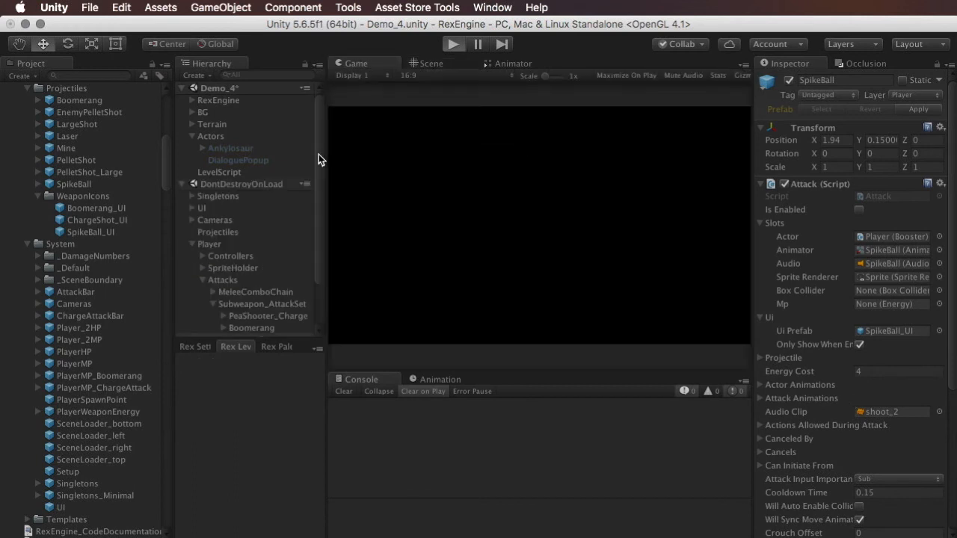
# Step: Check the SpikeBall weapon's HUD icon in the running game, then stop the test run
pyautogui.click(451, 43)
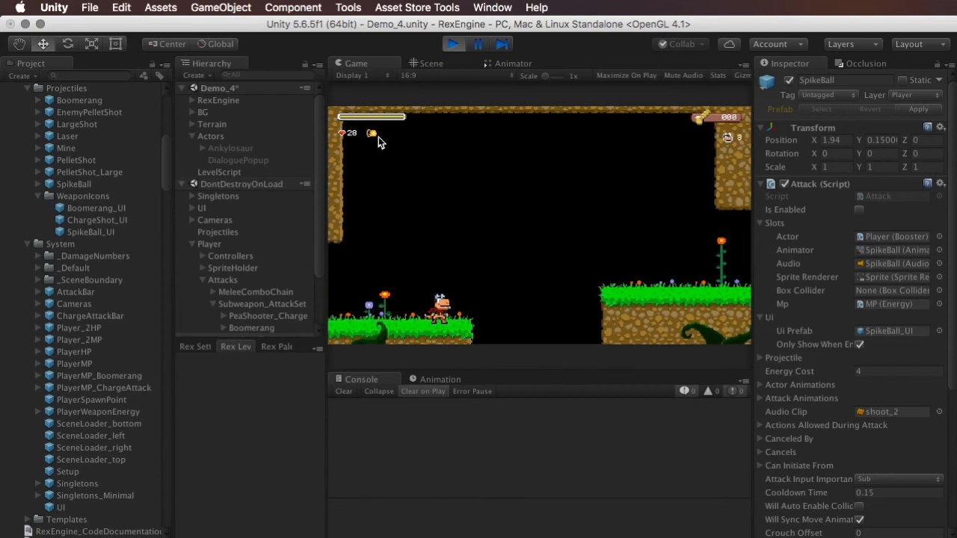
pyautogui.moveTo(377, 144)
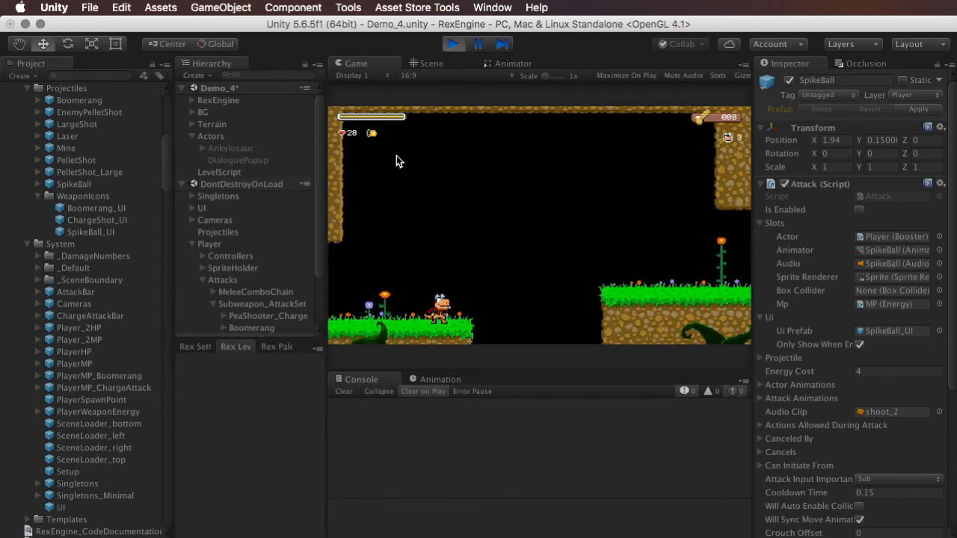
pyautogui.click(859, 209)
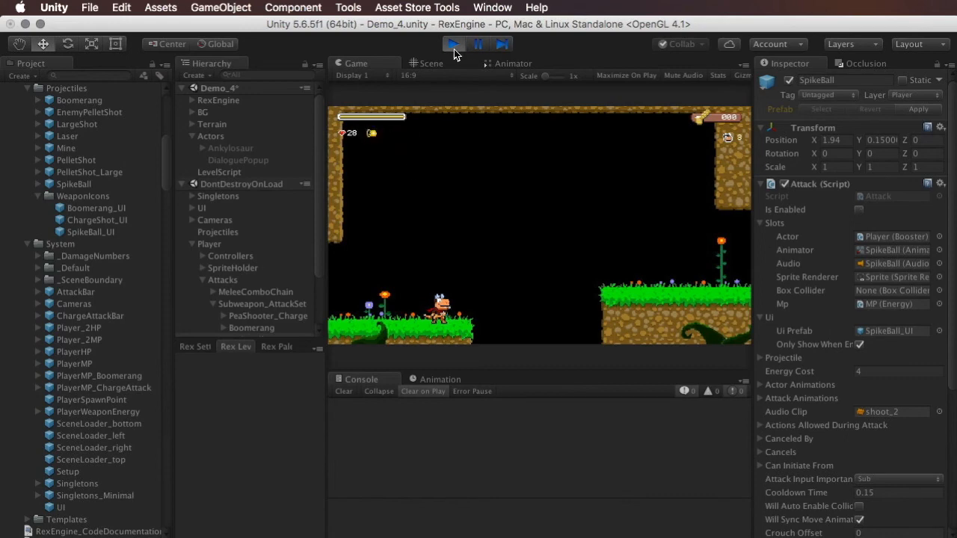
pyautogui.click(451, 44)
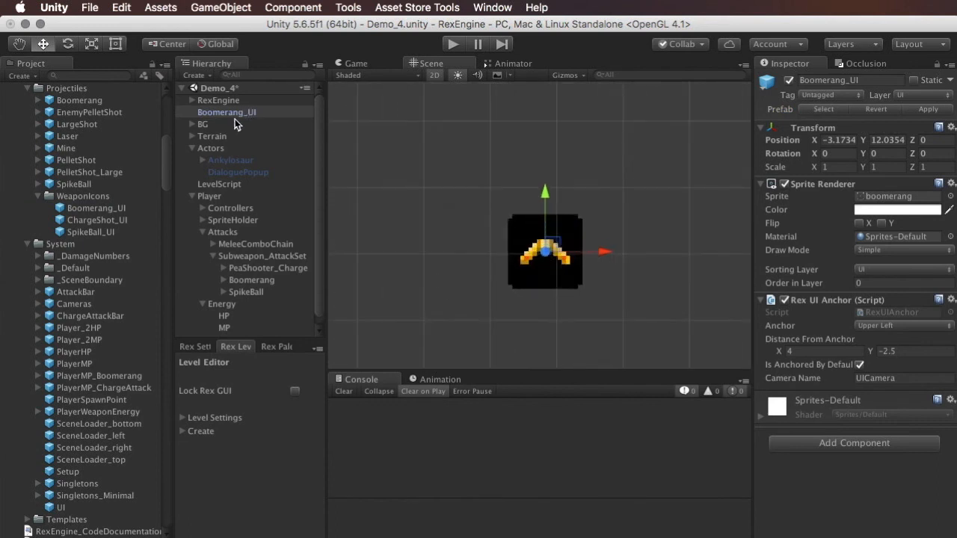
pyautogui.moveTo(661, 260)
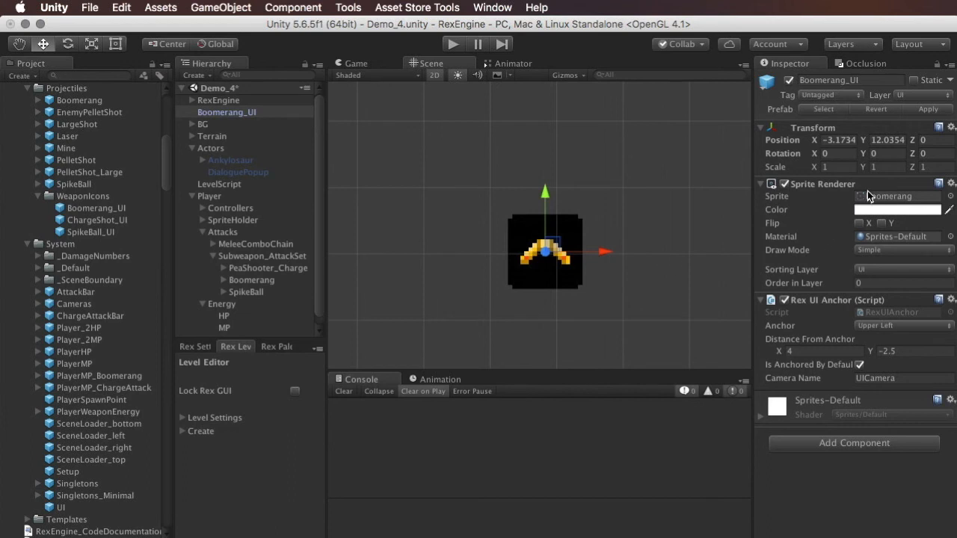
pyautogui.moveTo(874, 320)
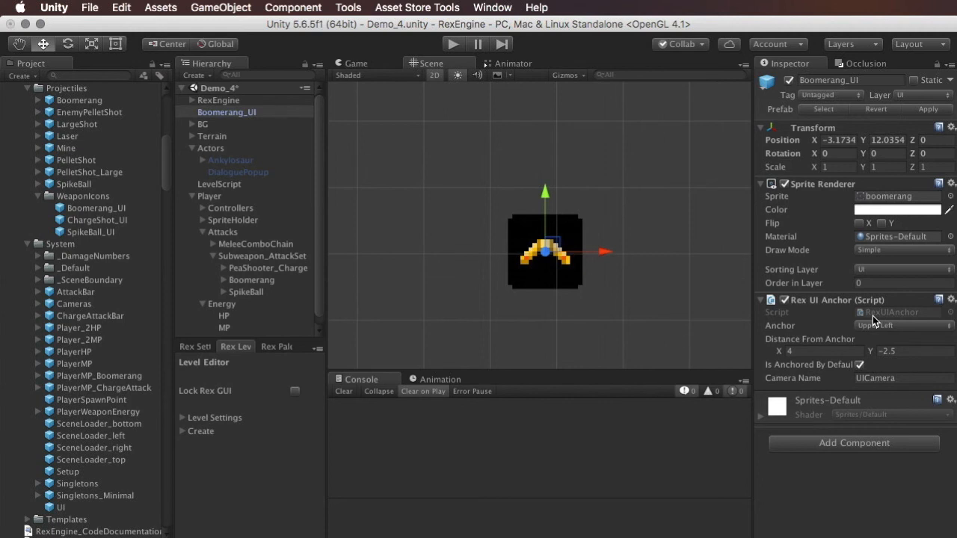
# Step: Review the Boomerang_UI icon's Rex UI Anchor screen option before deleting the object
pyautogui.click(227, 112)
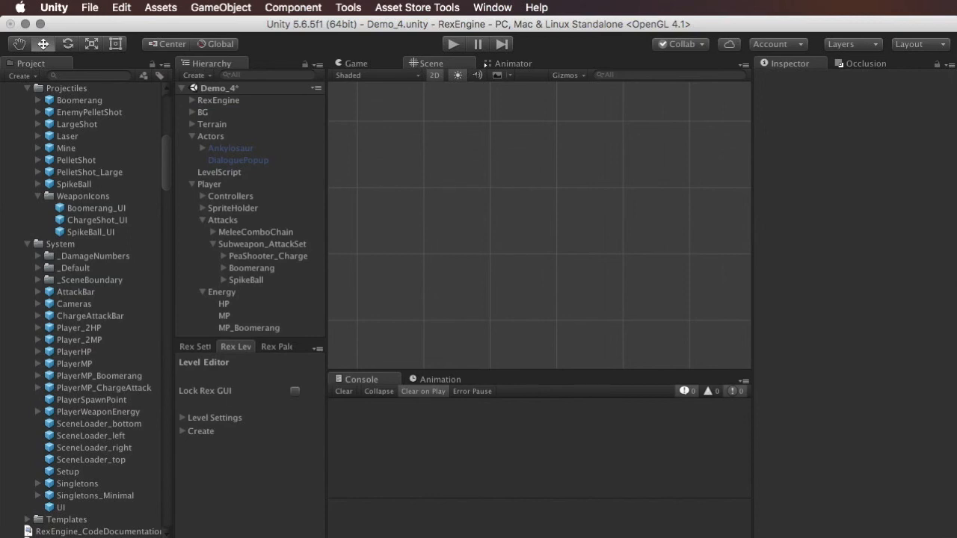
pyautogui.moveTo(305, 237)
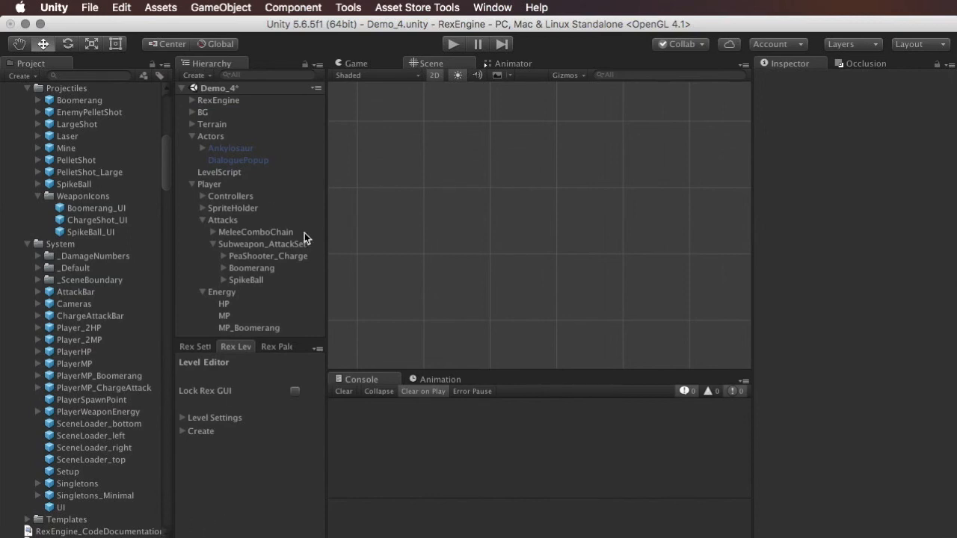
# Step: Select the Boomerang attack and confirm its Ui Prefab references Boomerang_UI
pyautogui.click(251, 268)
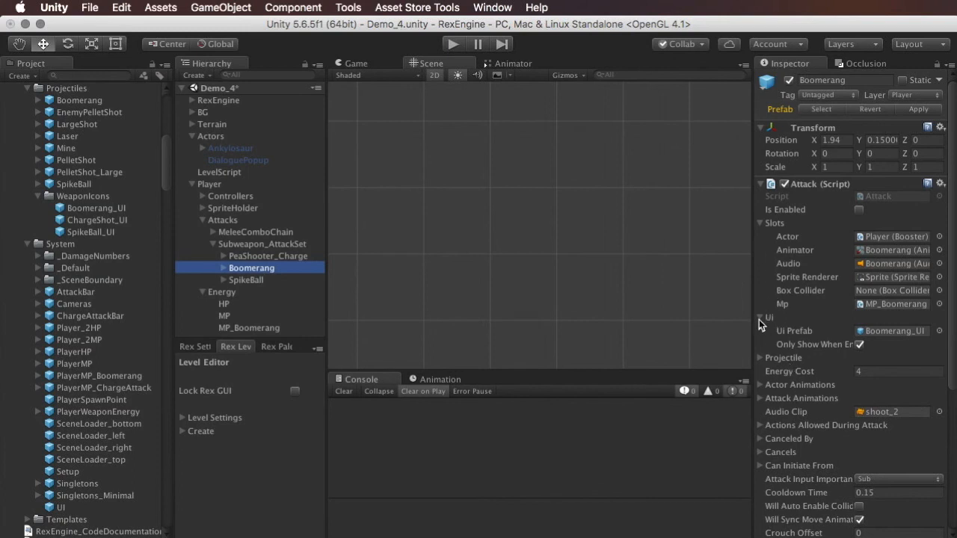
pyautogui.click(761, 317)
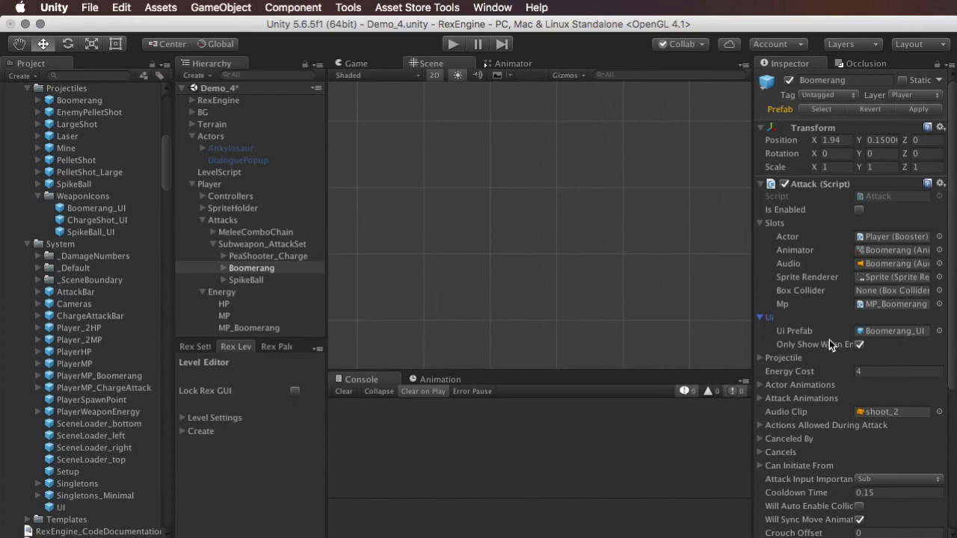
pyautogui.moveTo(927, 337)
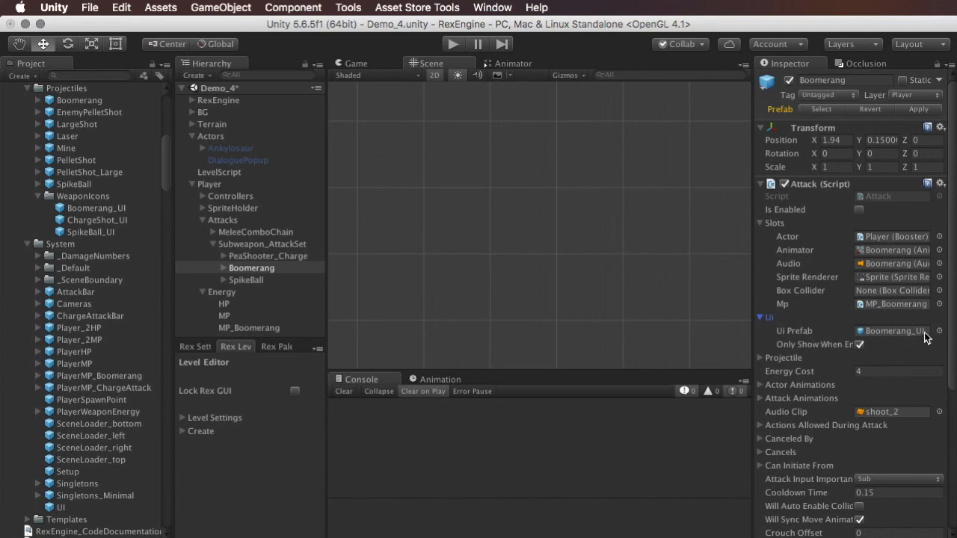
pyautogui.click(93, 208)
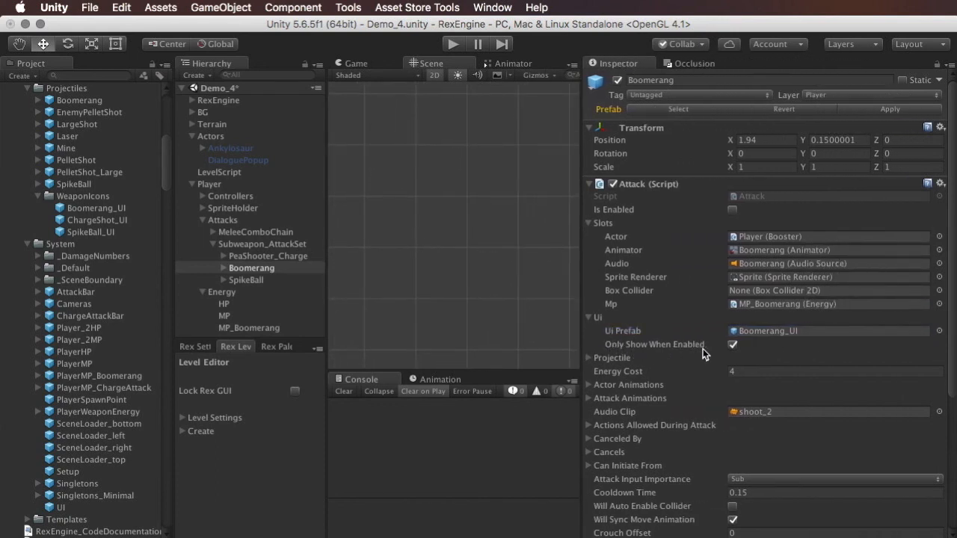
# Step: Toggle Only Show When Enabled off and back on for the boomerang icon
pyautogui.click(732, 344)
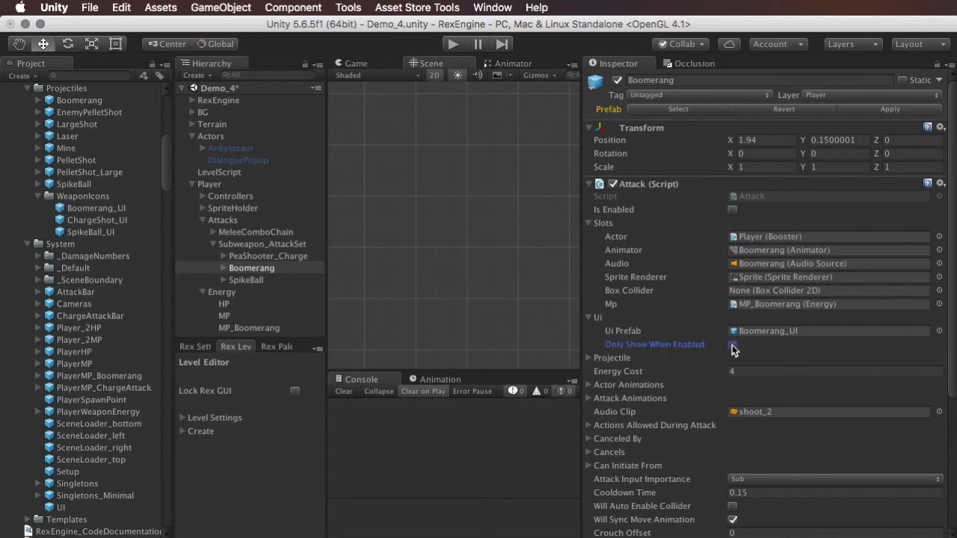
pyautogui.click(732, 344)
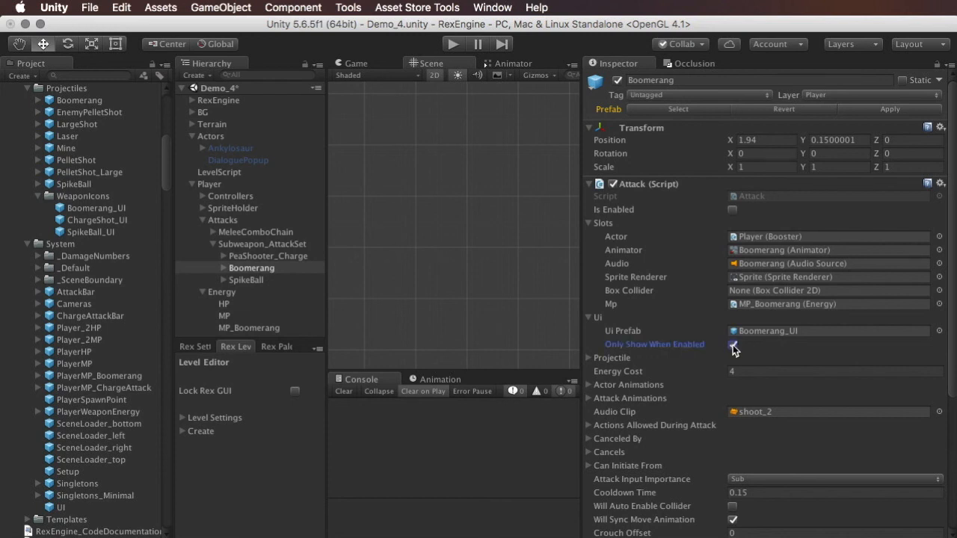
pyautogui.click(732, 344)
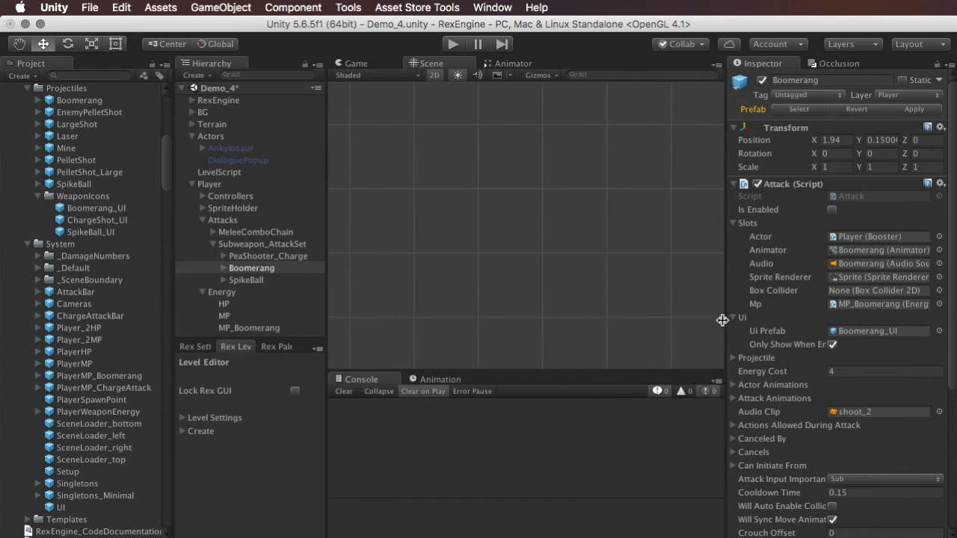
# Step: Run Demo_4 in play mode to view the boomerang HUD icon
pyautogui.click(452, 45)
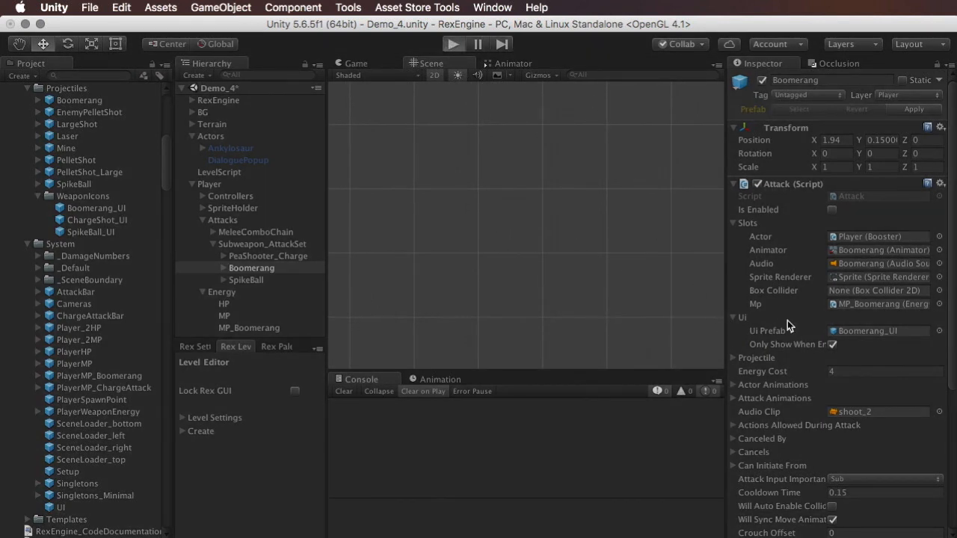
pyautogui.click(452, 43)
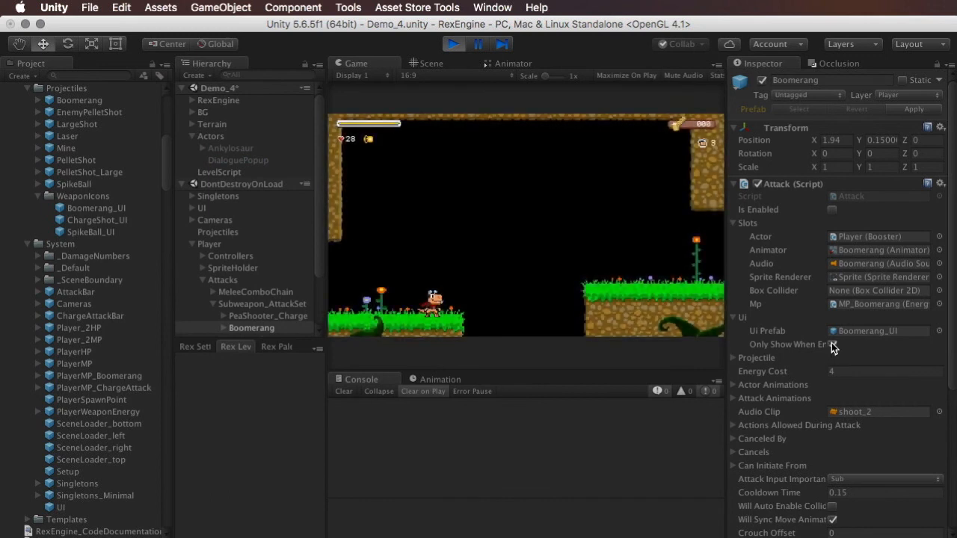
pyautogui.click(832, 344)
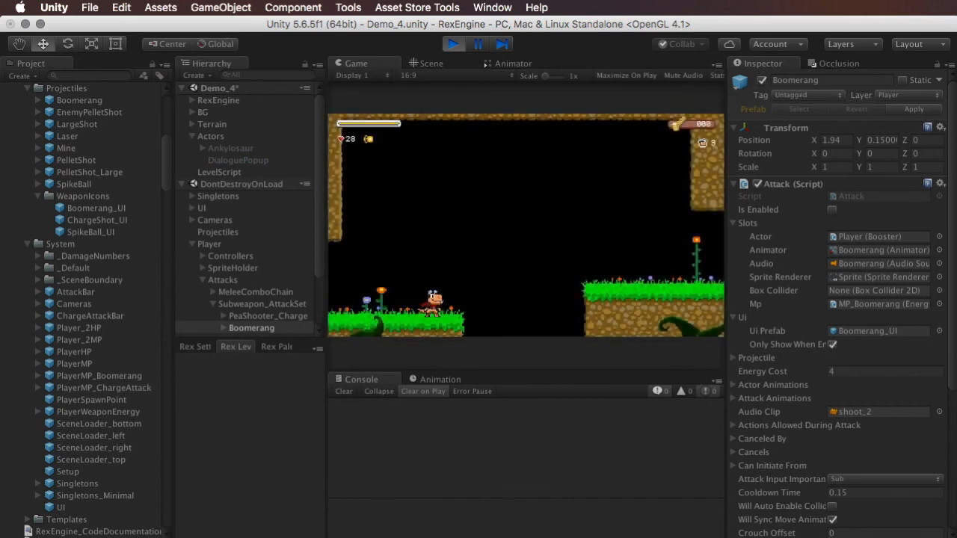